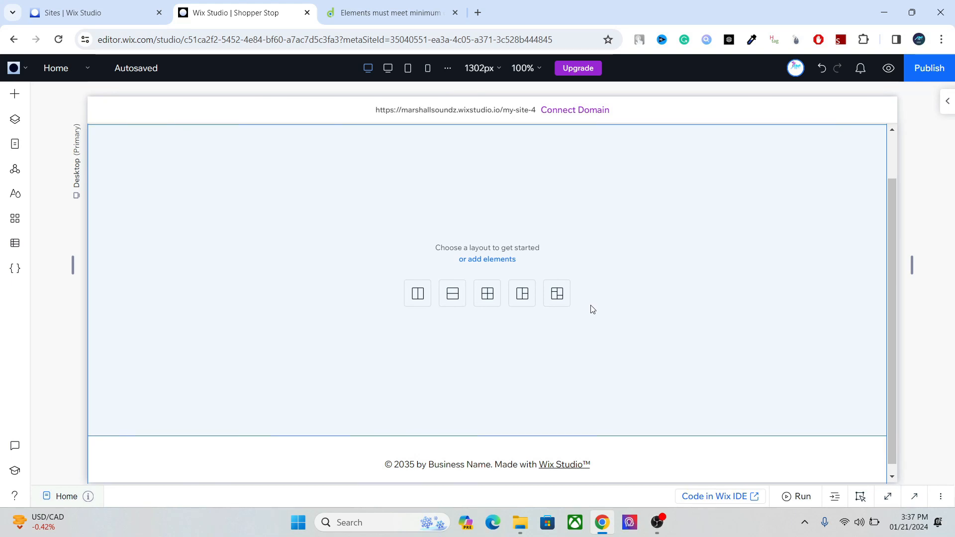
mouse_move(611, 262)
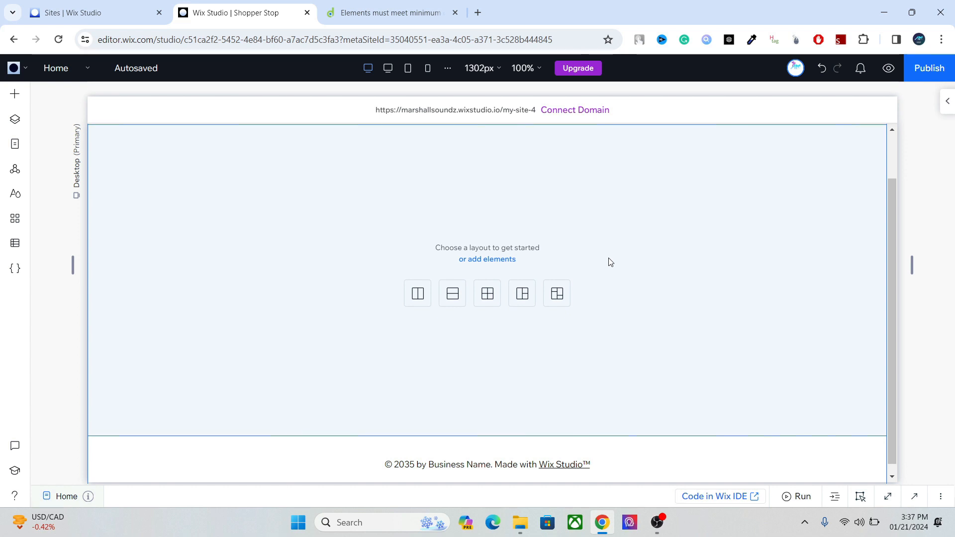
mouse_move(597, 249)
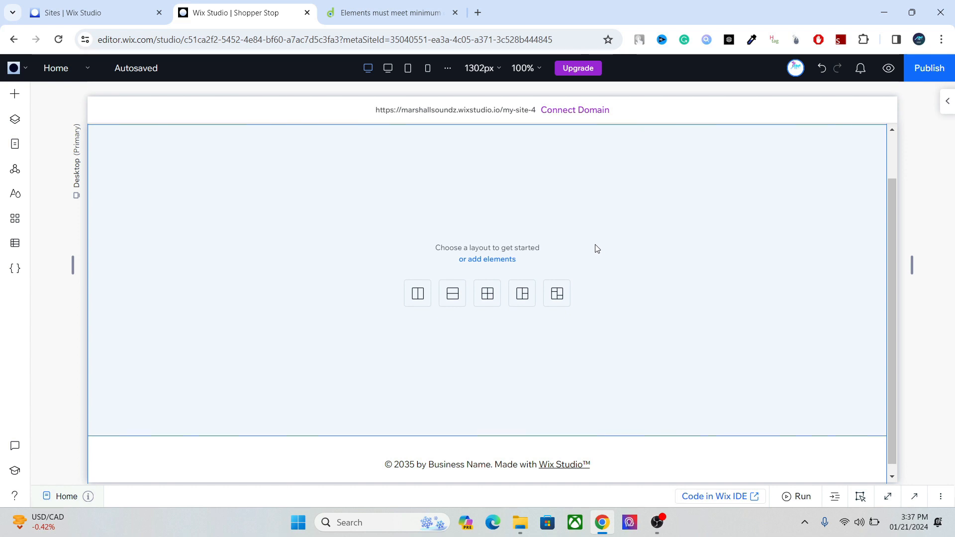
mouse_move(681, 244)
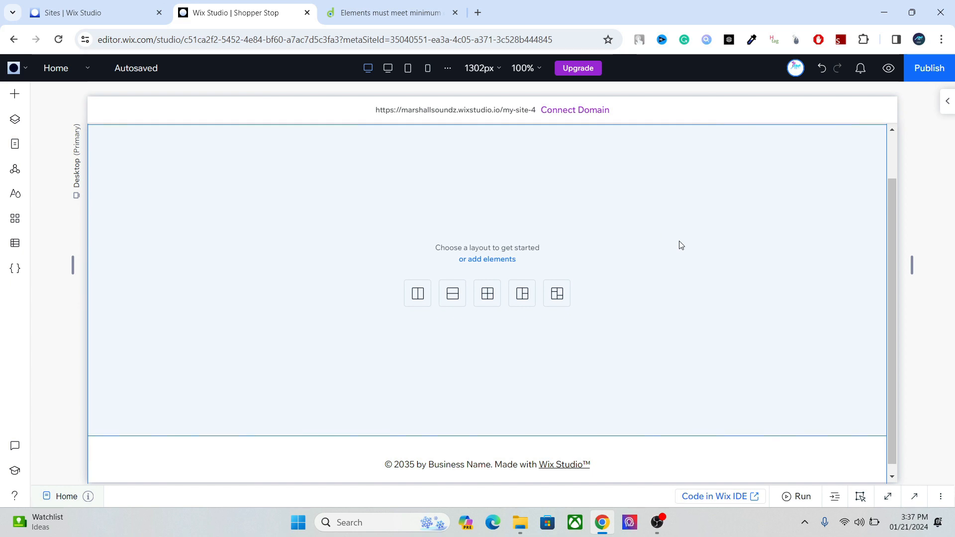
mouse_move(532, 228)
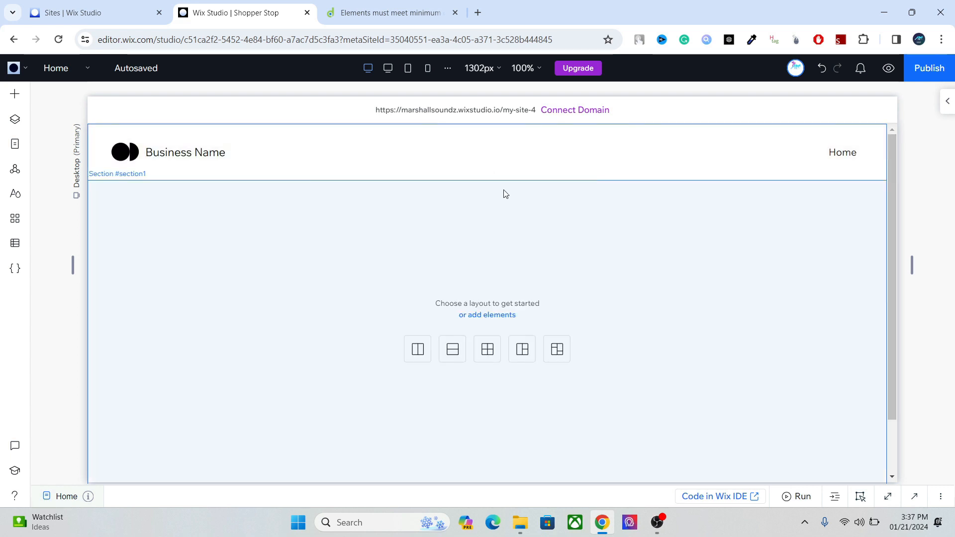
mouse_move(402, 220)
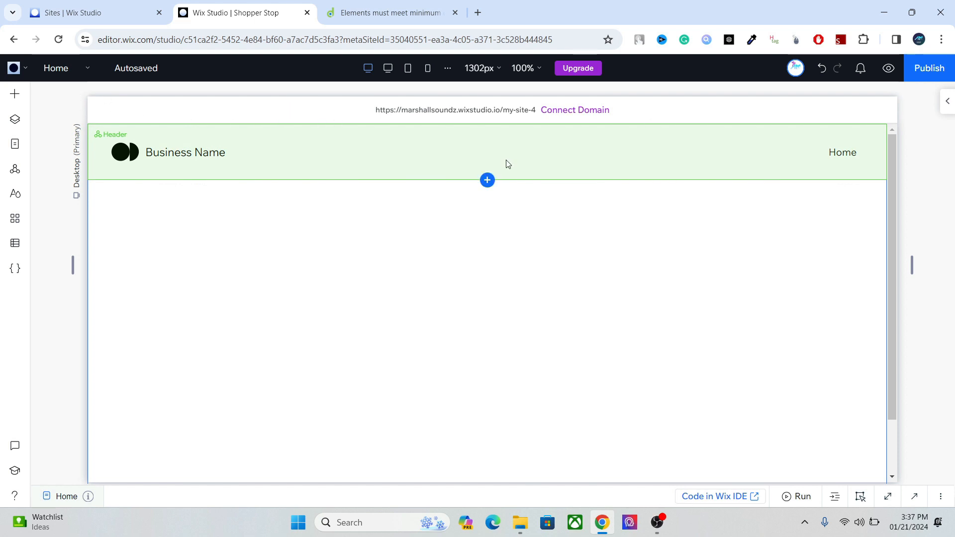
mouse_move(396, 164)
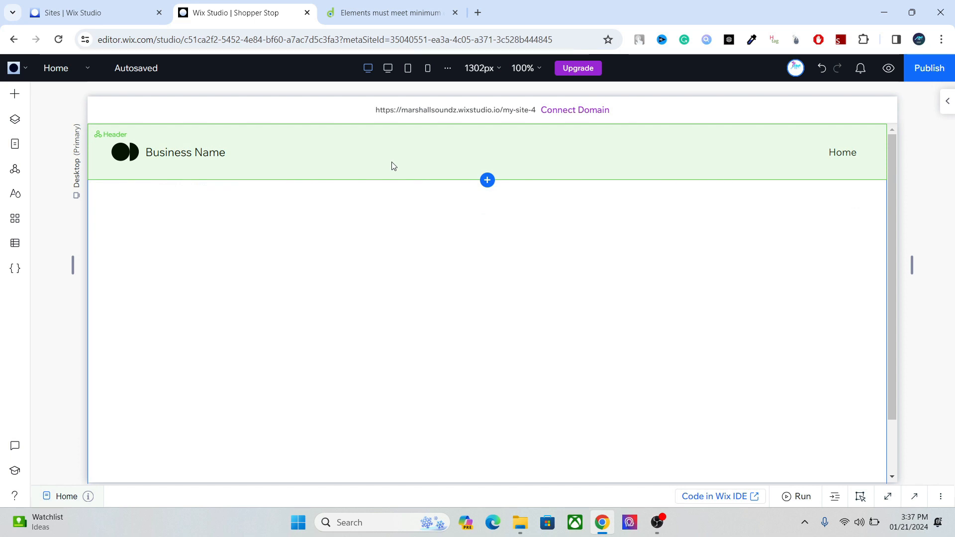
mouse_move(15, 67)
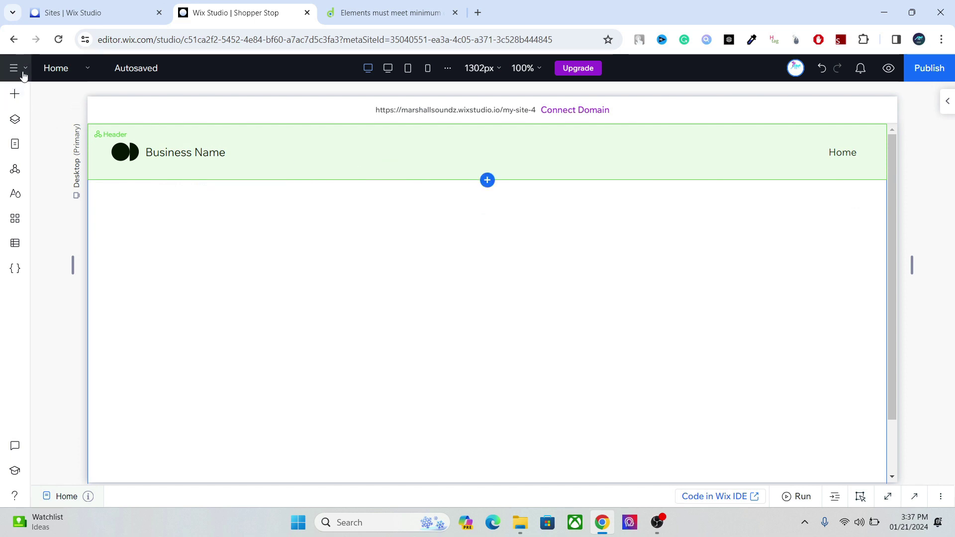
left_click(13, 68)
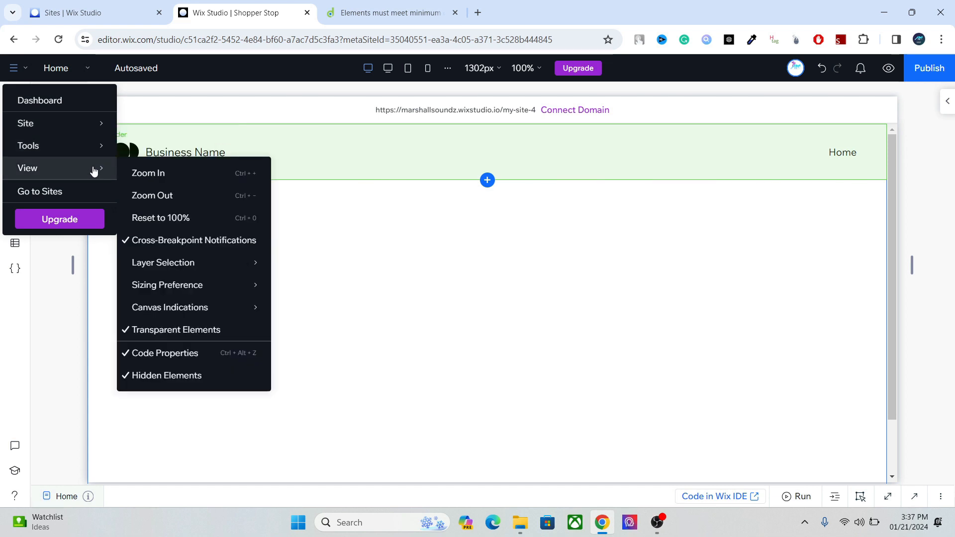
mouse_move(98, 172)
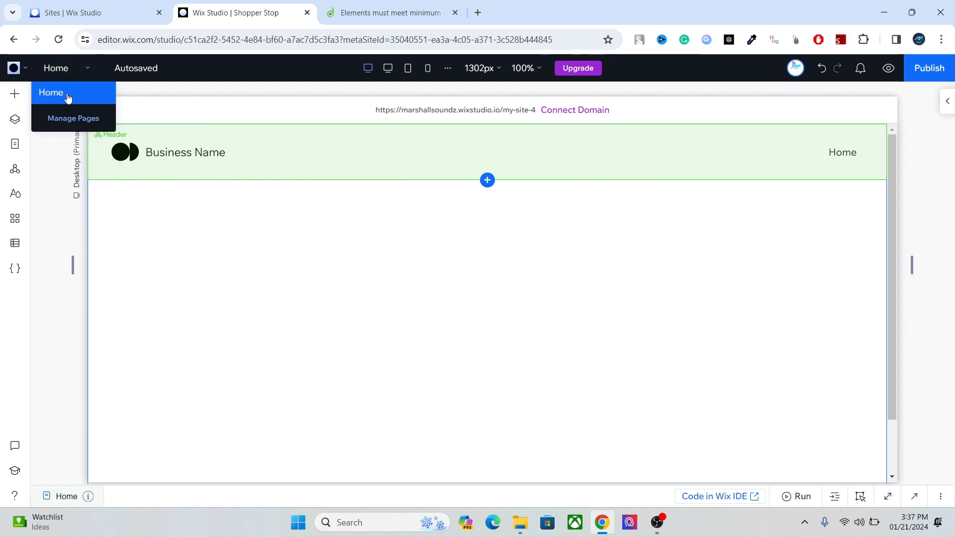
mouse_move(68, 108)
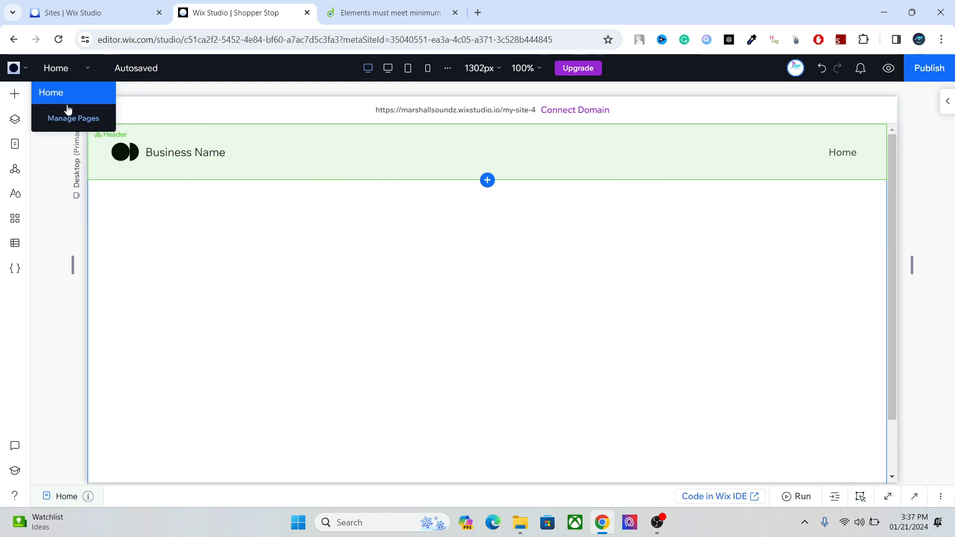
mouse_move(68, 122)
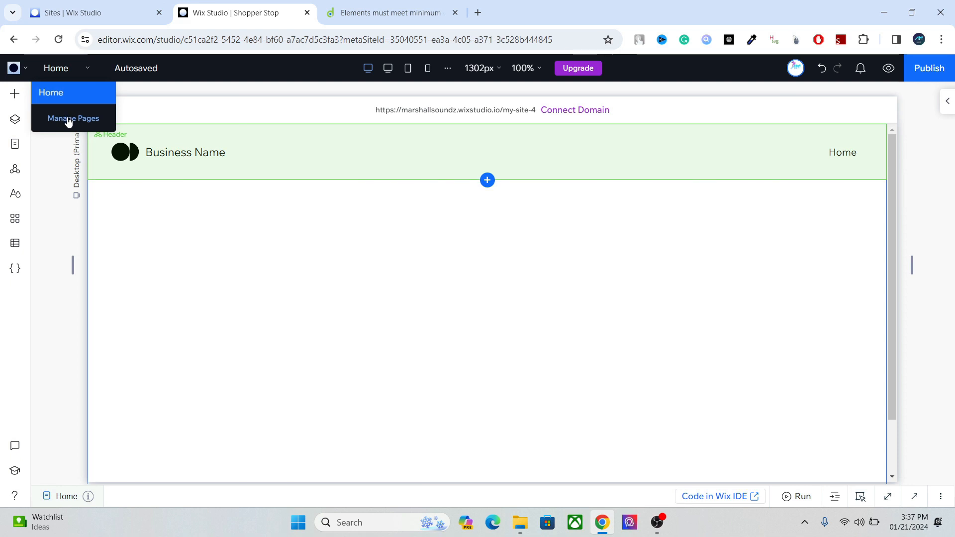
mouse_move(52, 92)
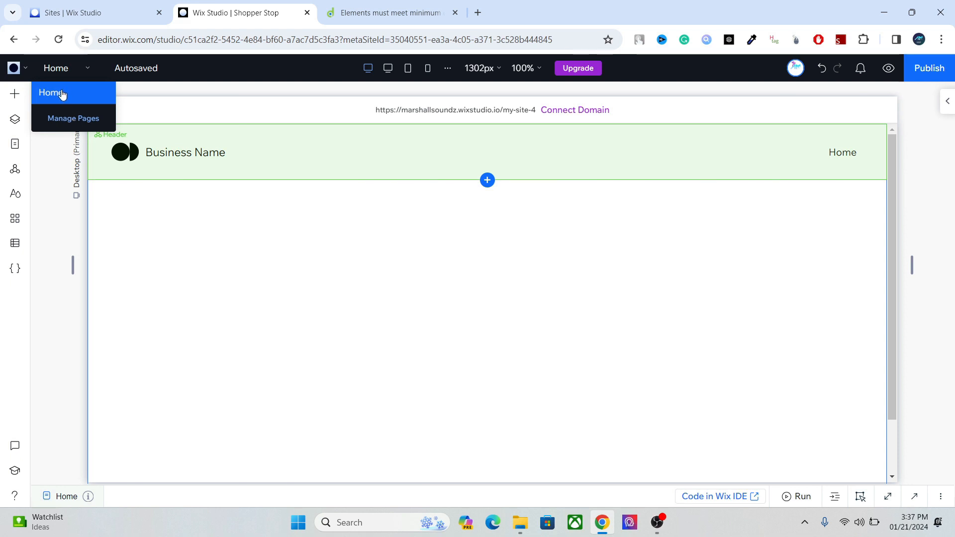
mouse_move(76, 99)
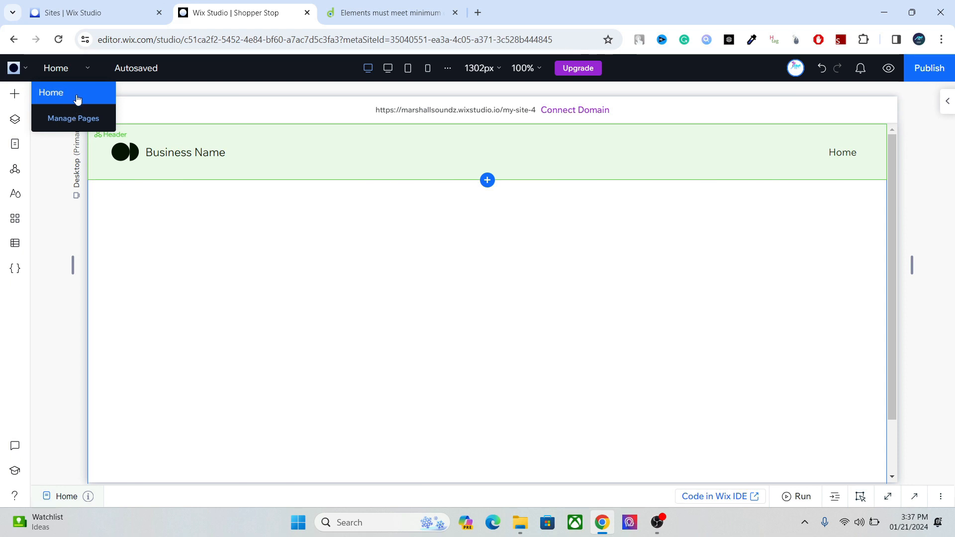
mouse_move(384, 76)
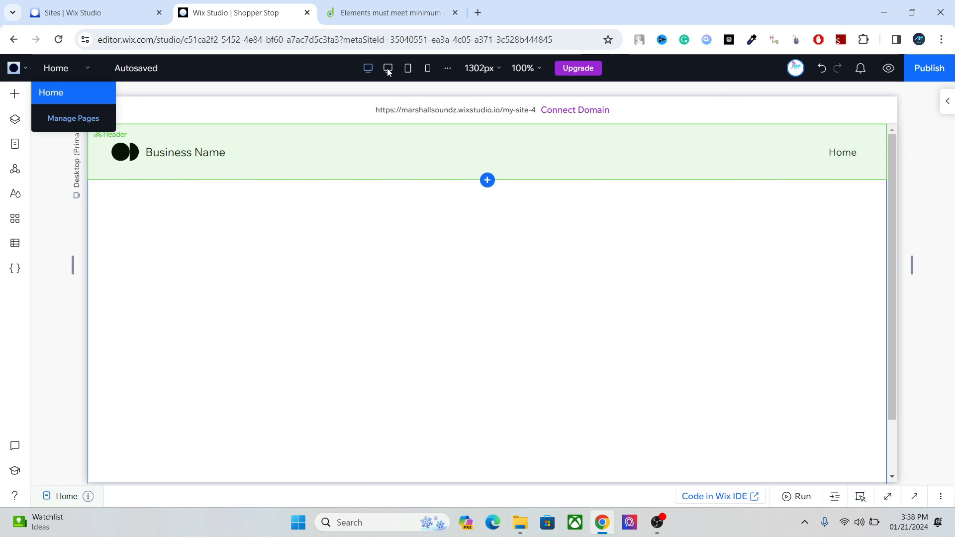
mouse_move(388, 68)
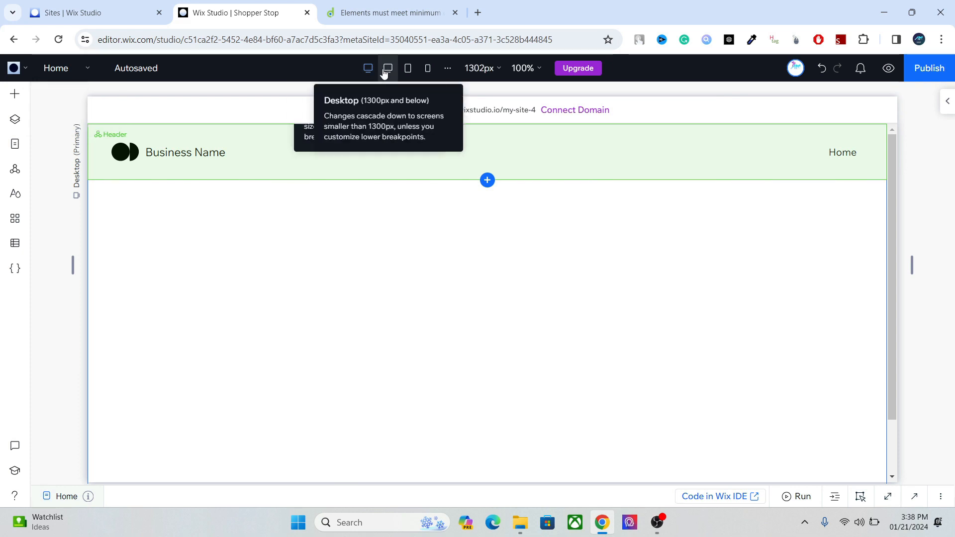
Preview the page at the desktop, tablet and mobile breakpoints
left_click(387, 68)
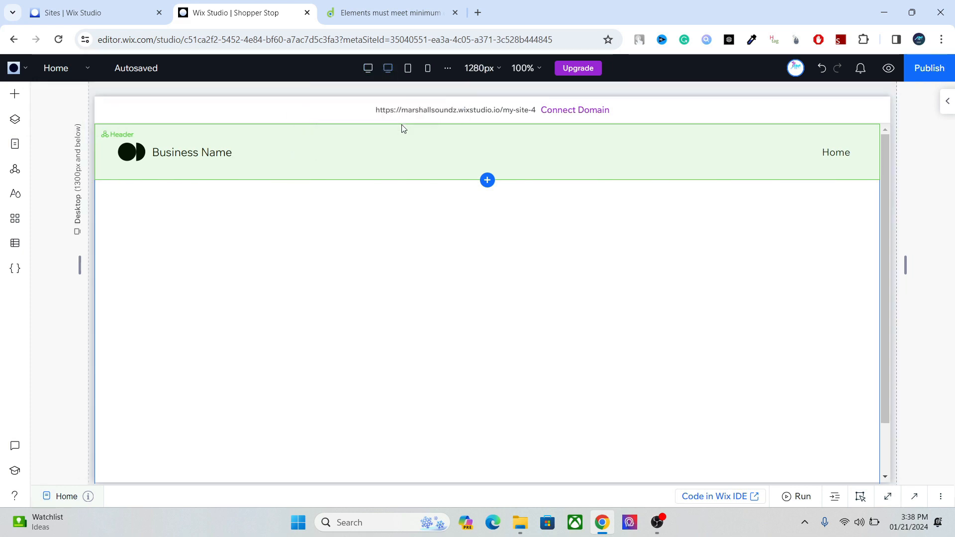
left_click(408, 67)
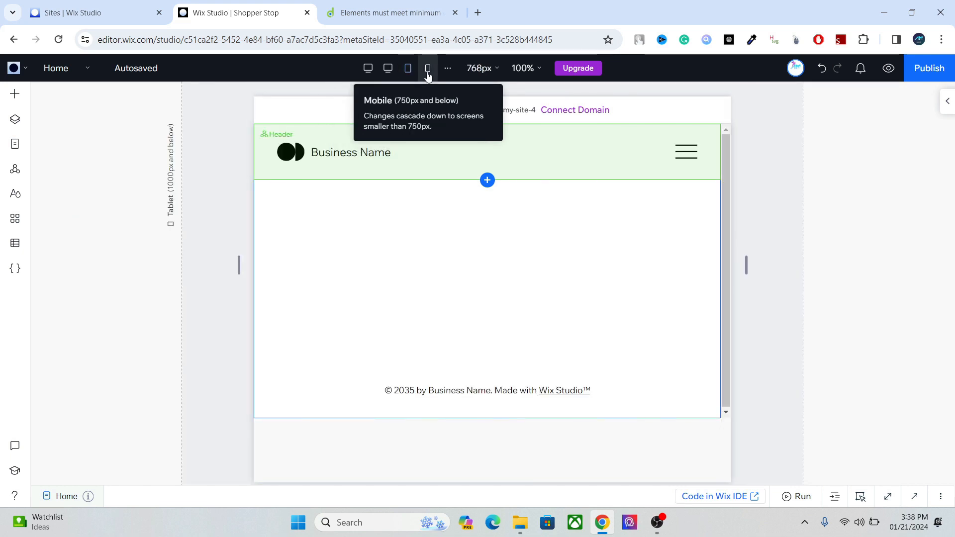
left_click(388, 67)
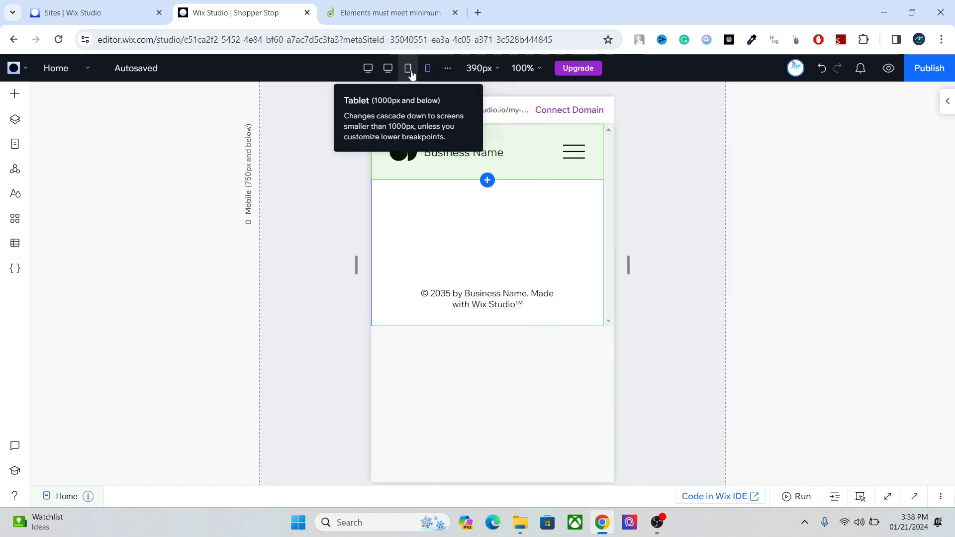
Change the 320–750 px breakpoint's lower bound to 388 px and close the breakpoints panel
left_click(448, 69)
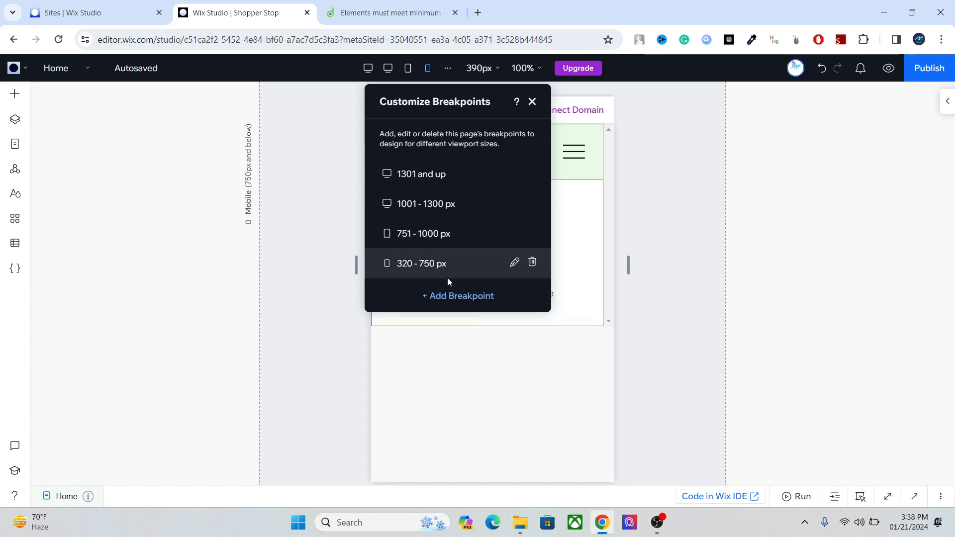
left_click(513, 262)
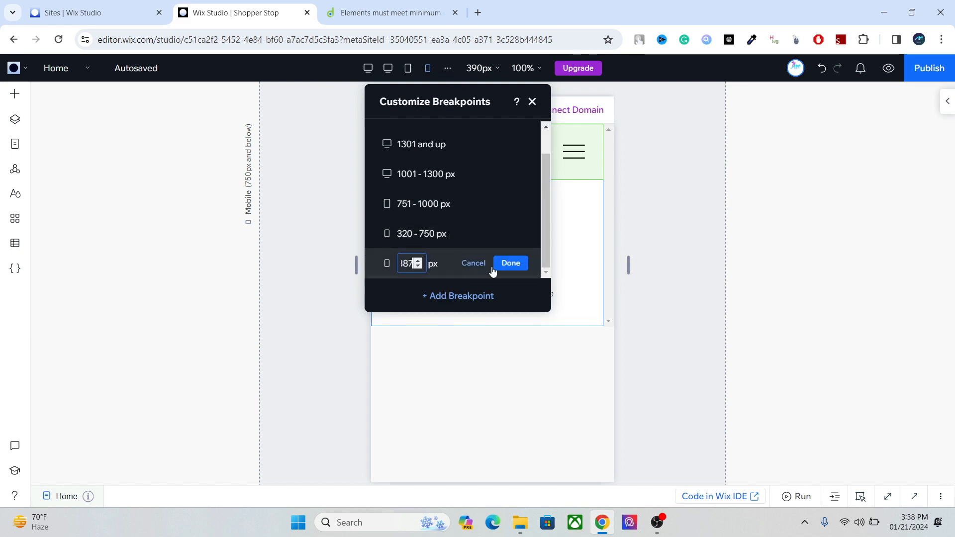
left_click(510, 262)
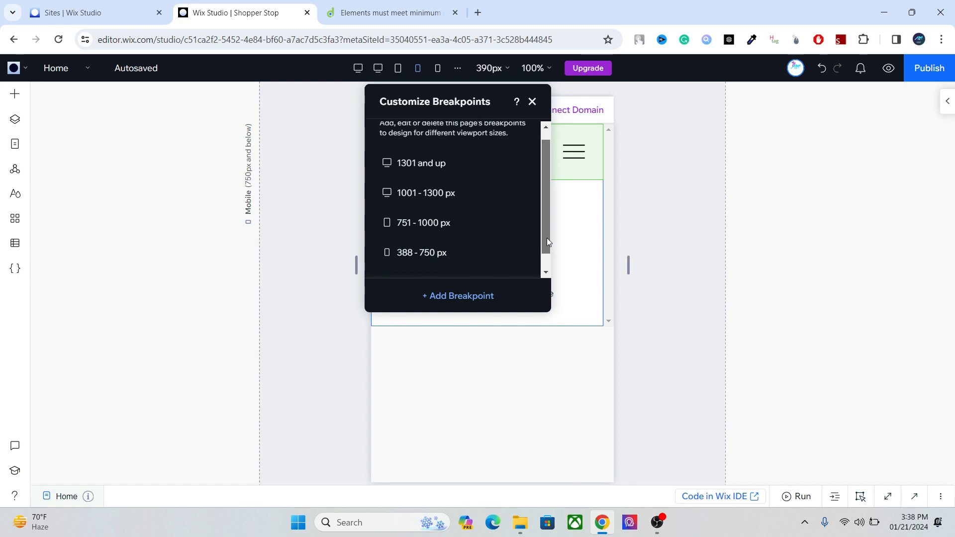
scroll("up", 3)
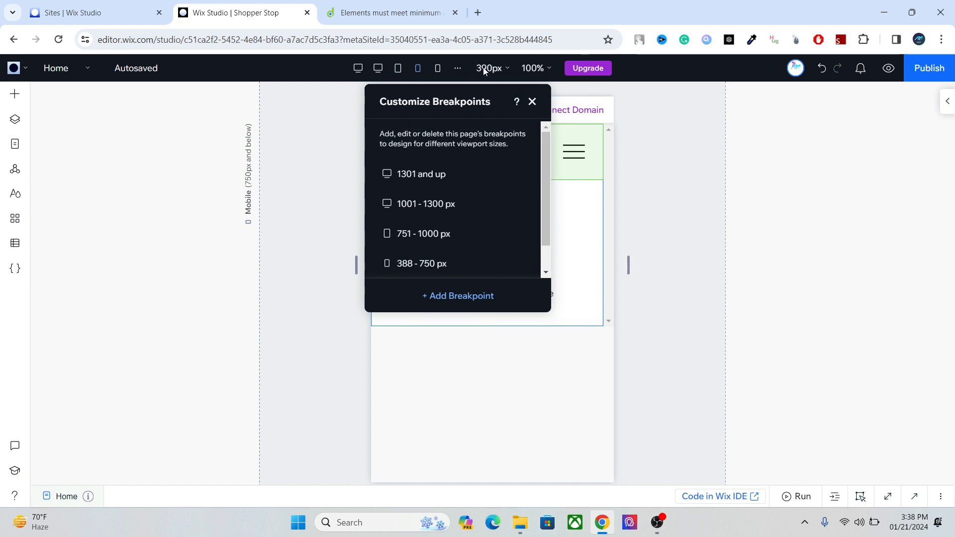
left_click(531, 101)
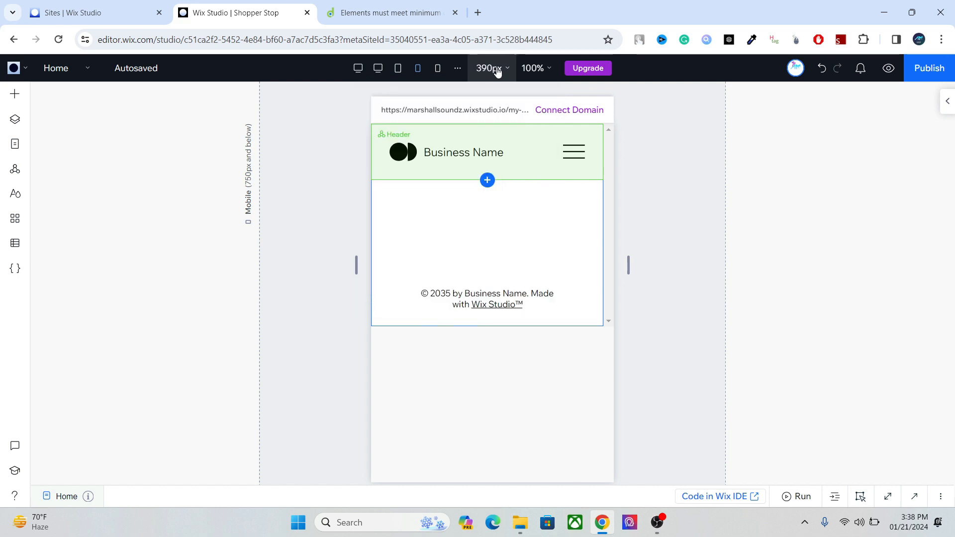
Glance at the canvas zoom settings, then return to the desktop 1302px view
left_click(531, 67)
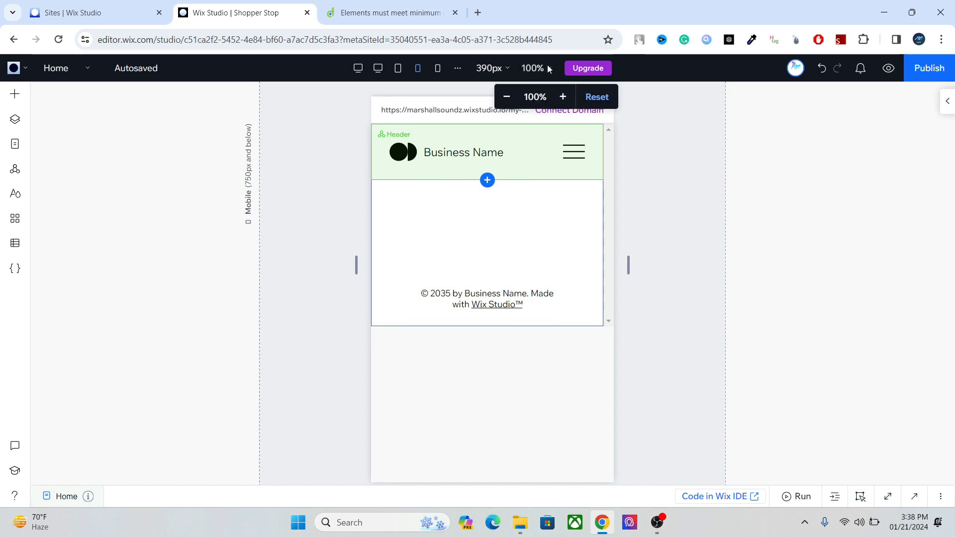
left_click(586, 68)
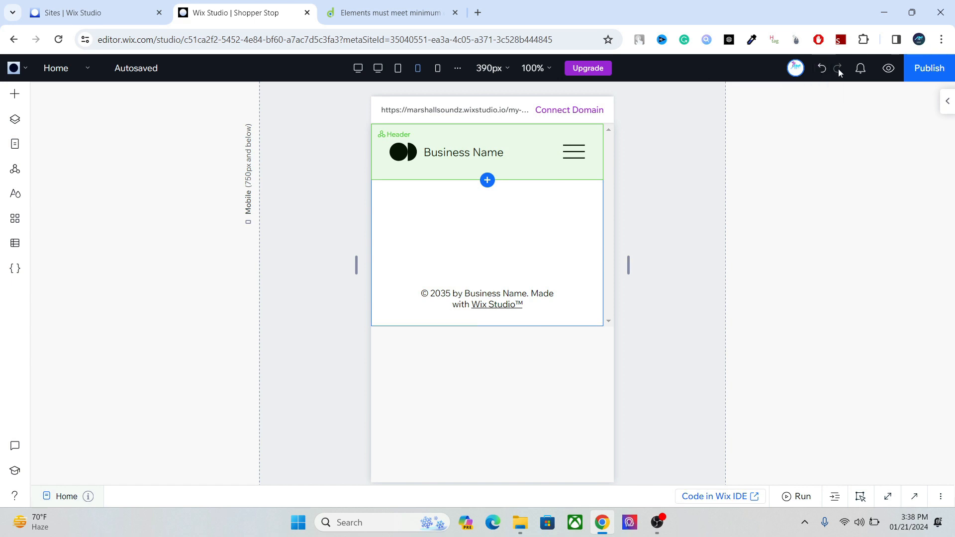
mouse_move(888, 67)
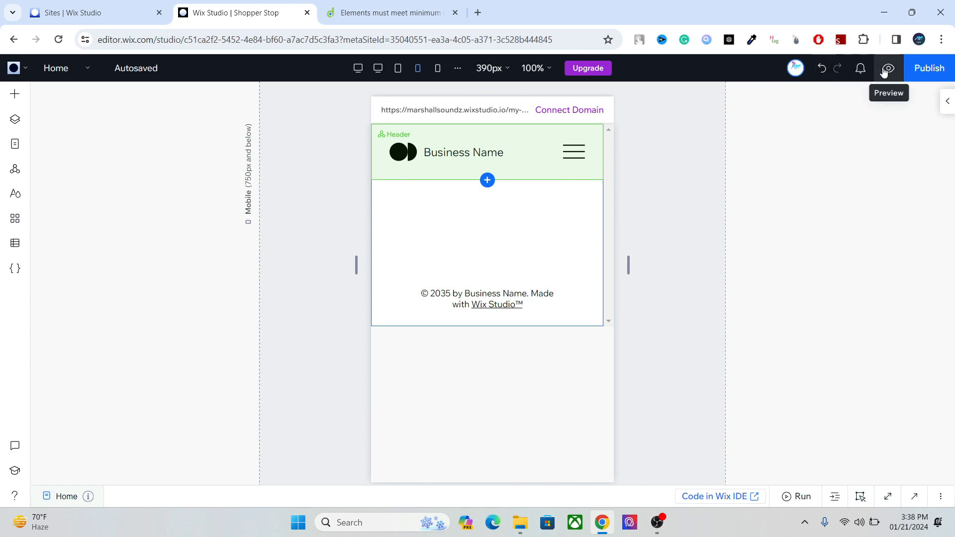
mouse_move(450, 96)
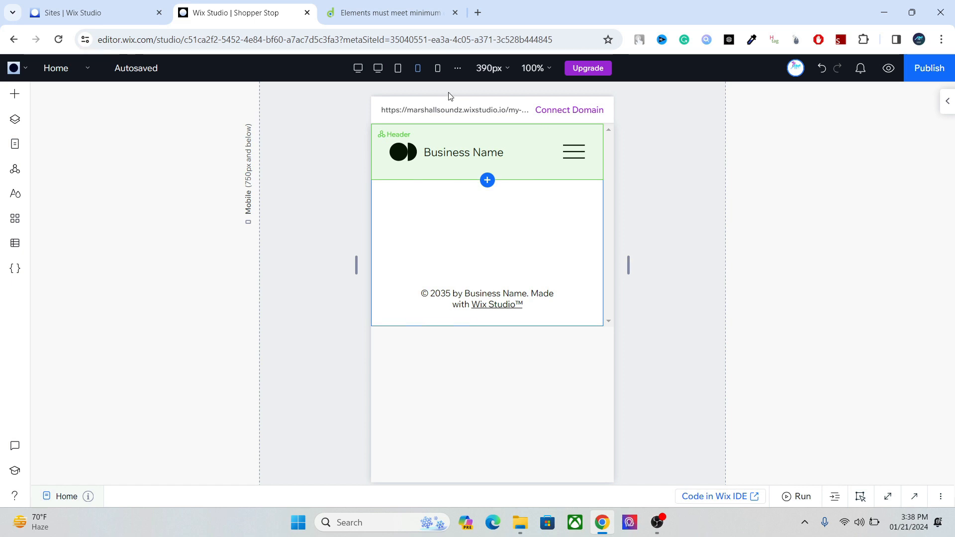
left_click(358, 67)
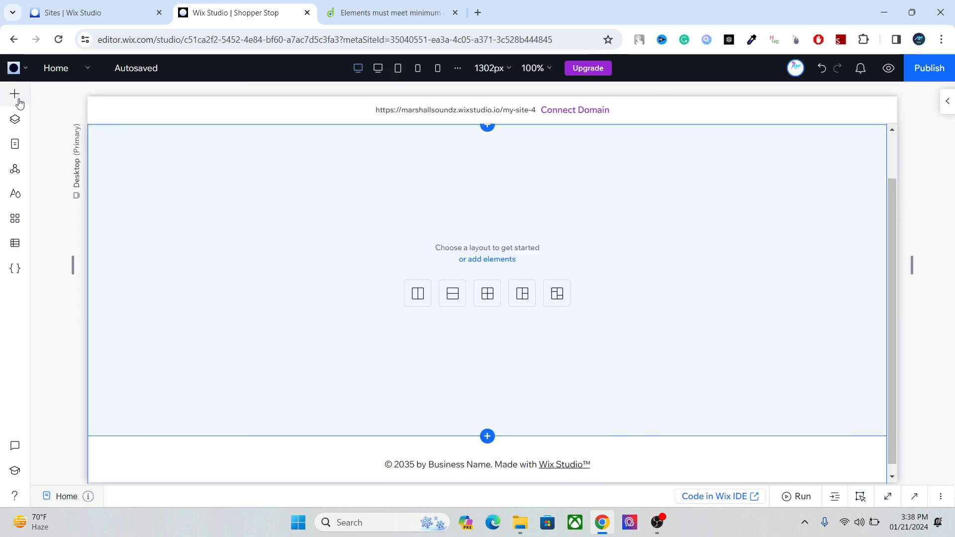
mouse_move(51, 163)
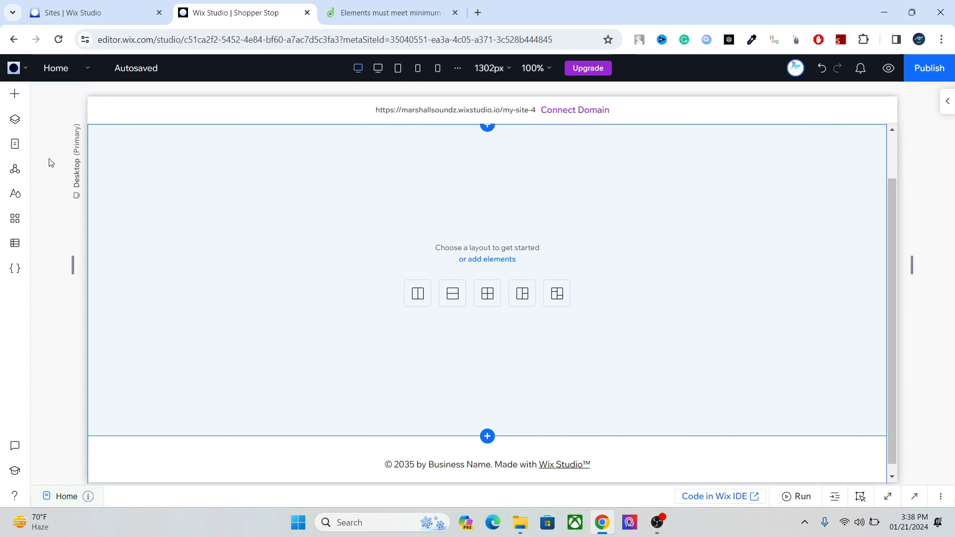
mouse_move(43, 129)
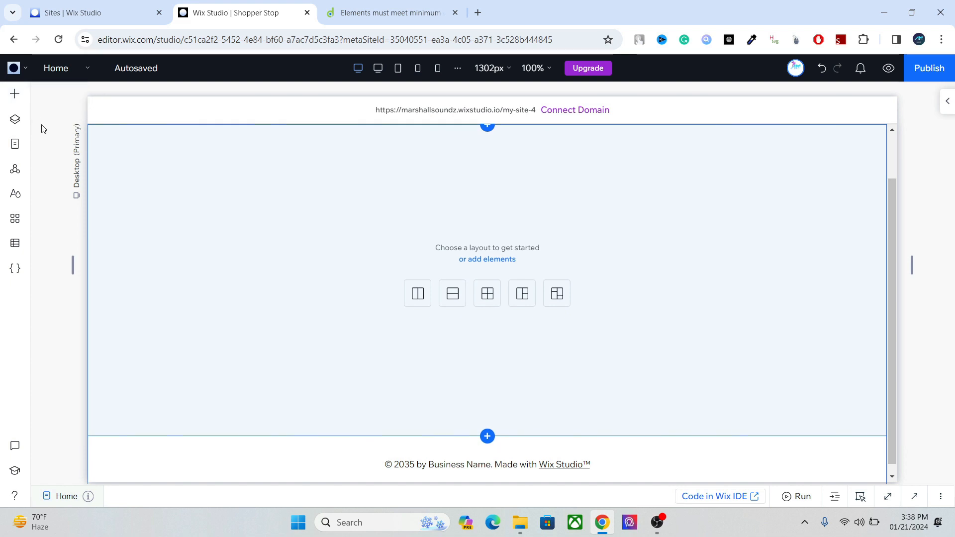
mouse_move(43, 120)
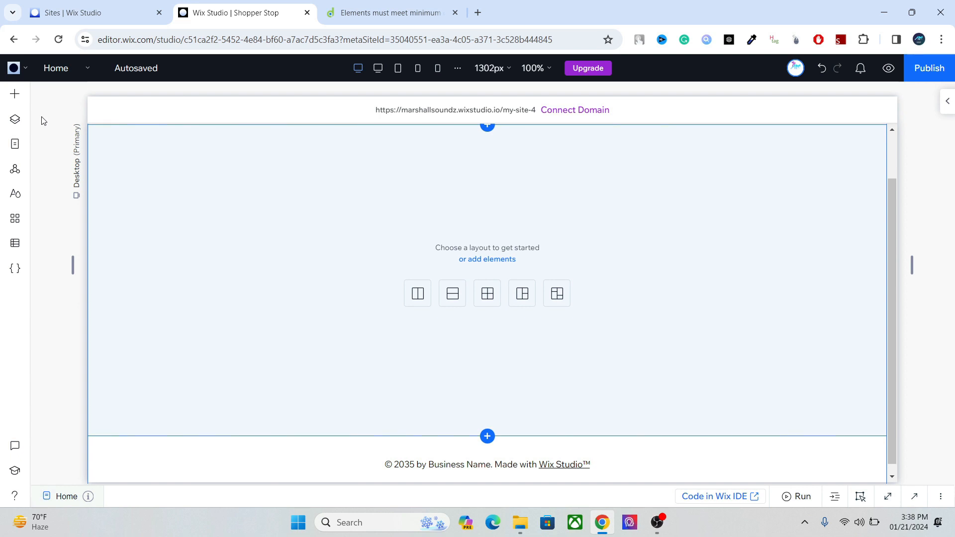
mouse_move(14, 94)
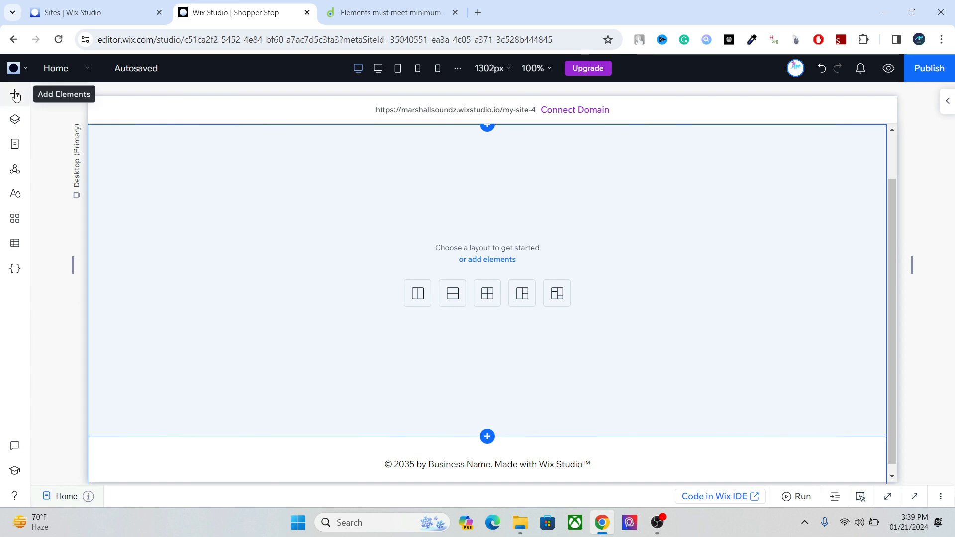
left_click(15, 94)
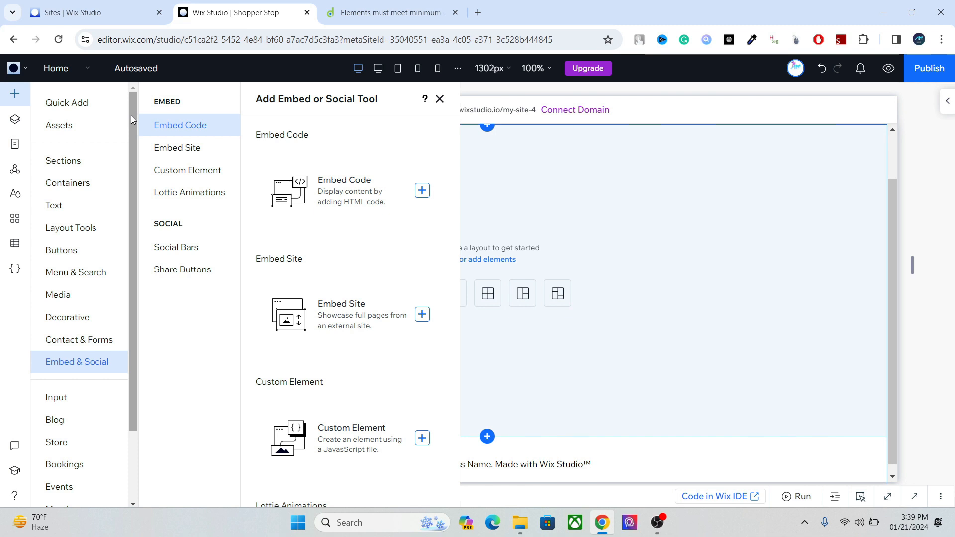
left_click(66, 103)
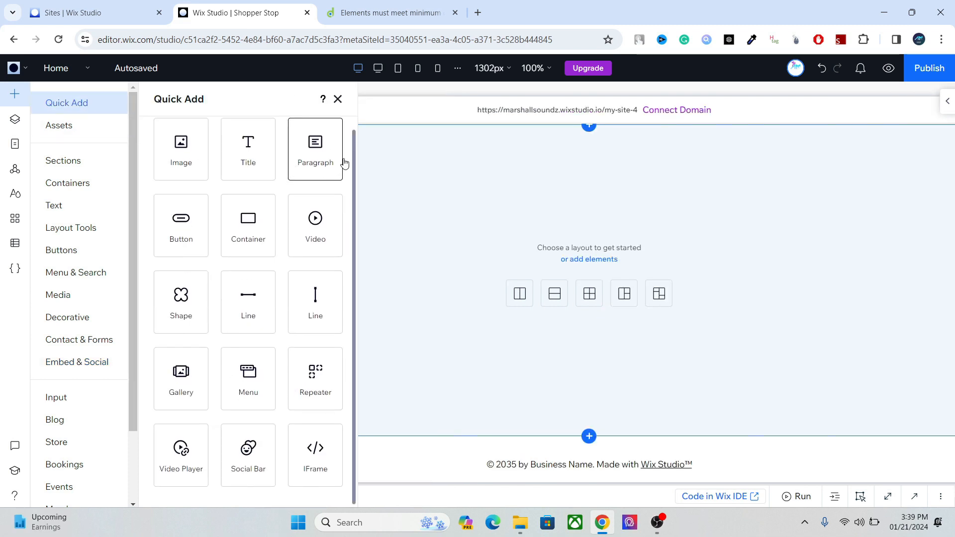
mouse_move(354, 130)
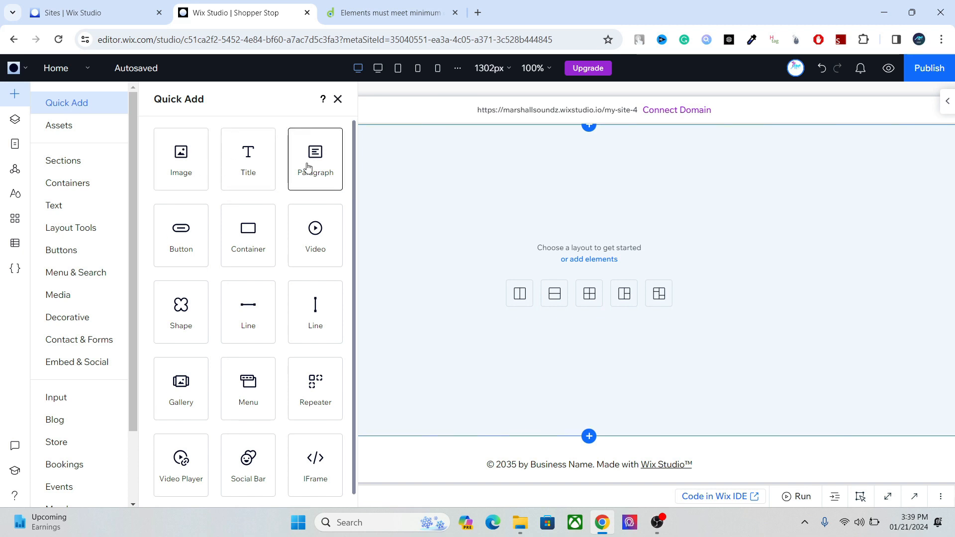
mouse_move(248, 238)
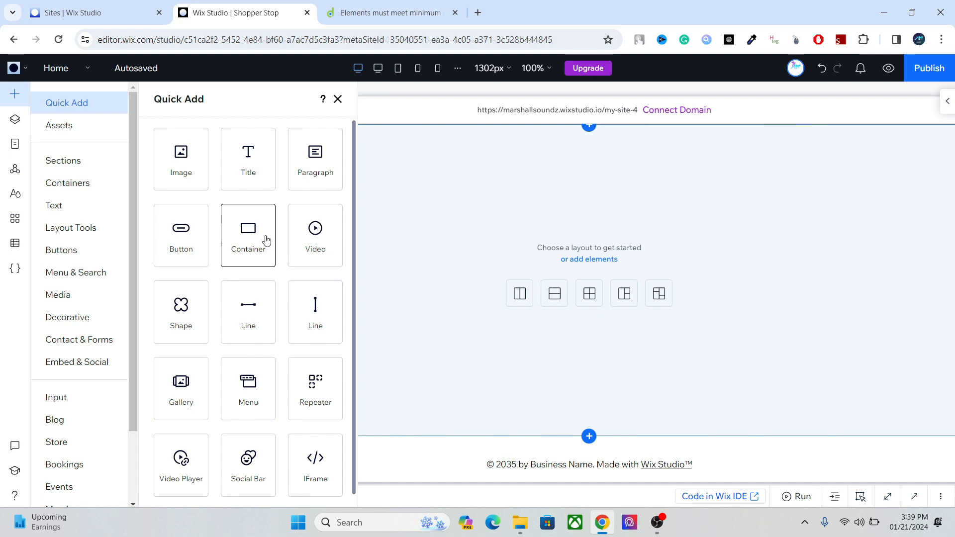
mouse_move(353, 440)
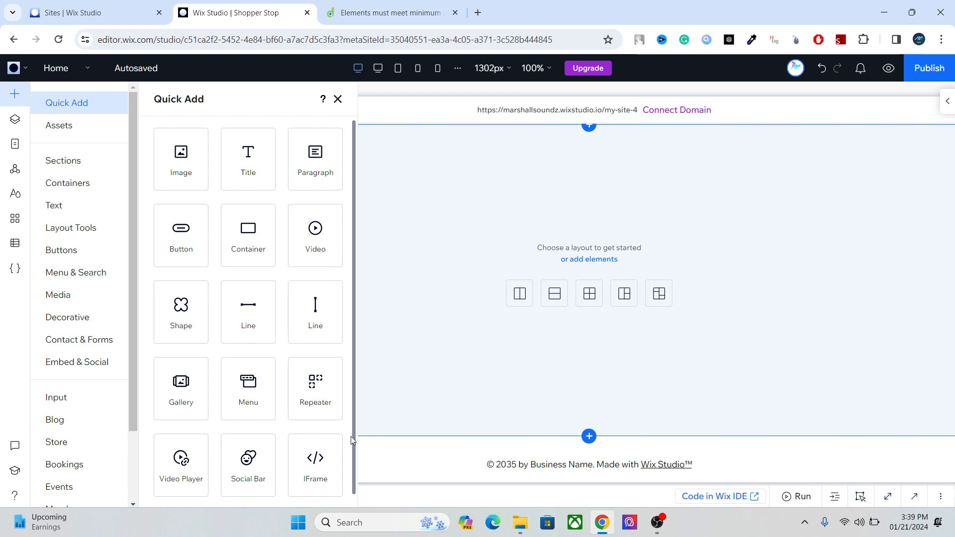
mouse_move(220, 168)
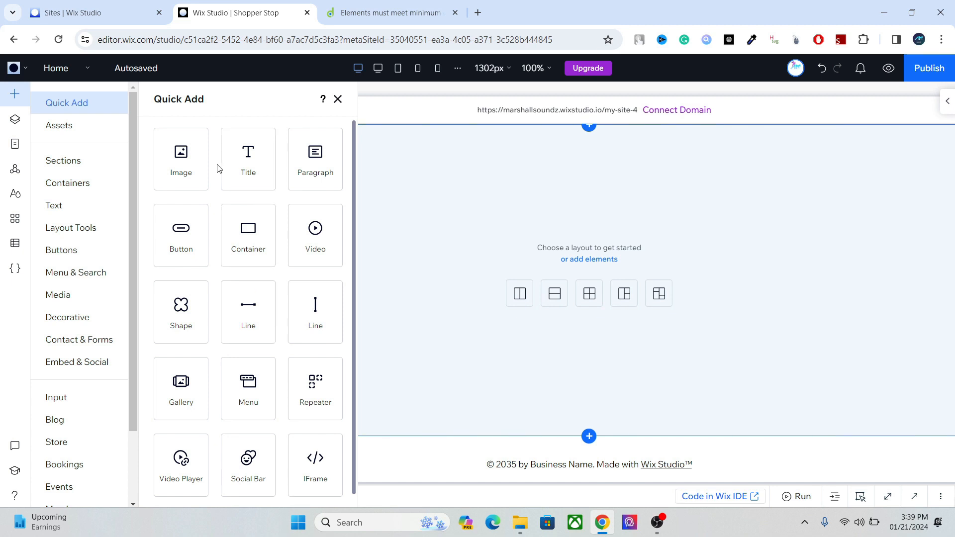
mouse_move(181, 159)
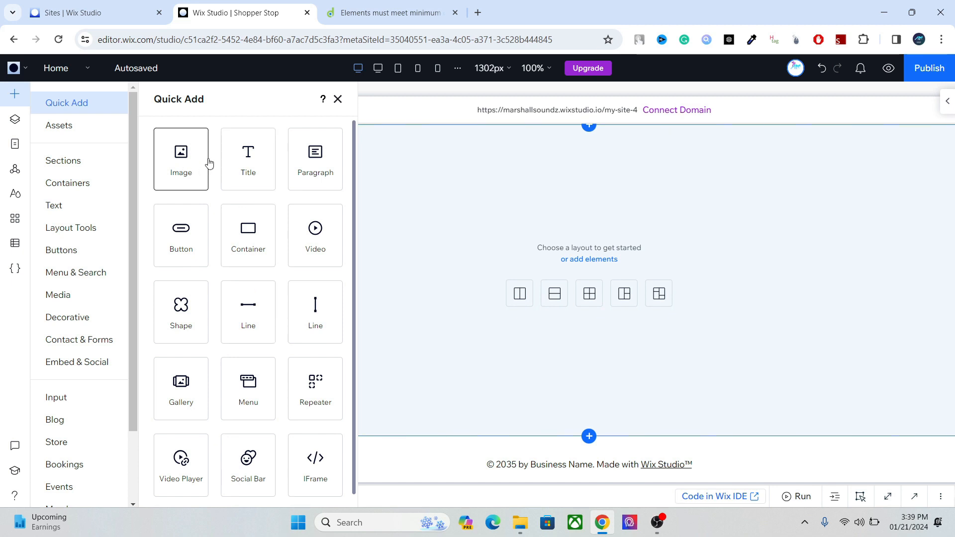
left_click(248, 160)
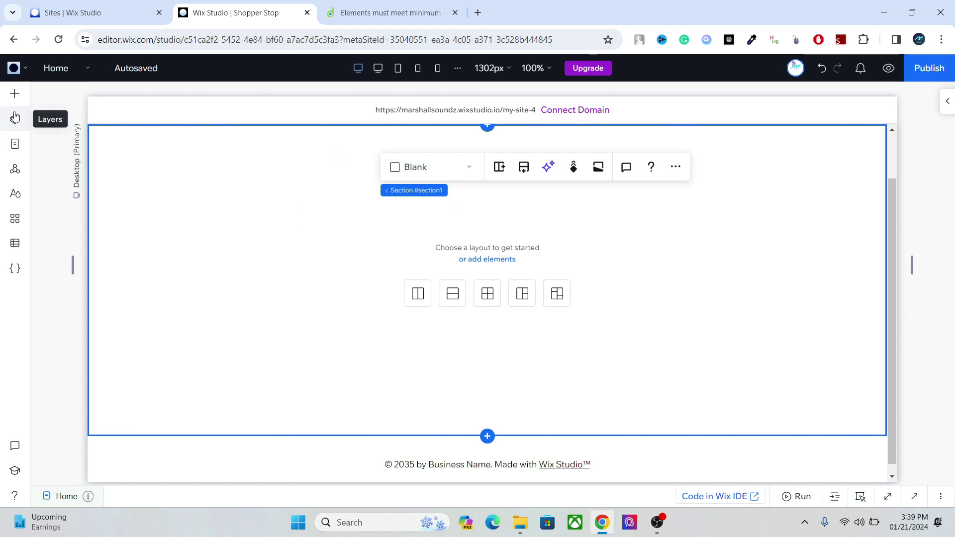
Add a Quick Add Title to the empty section and confirm #text4 under #section1 in Layers
left_click(14, 119)
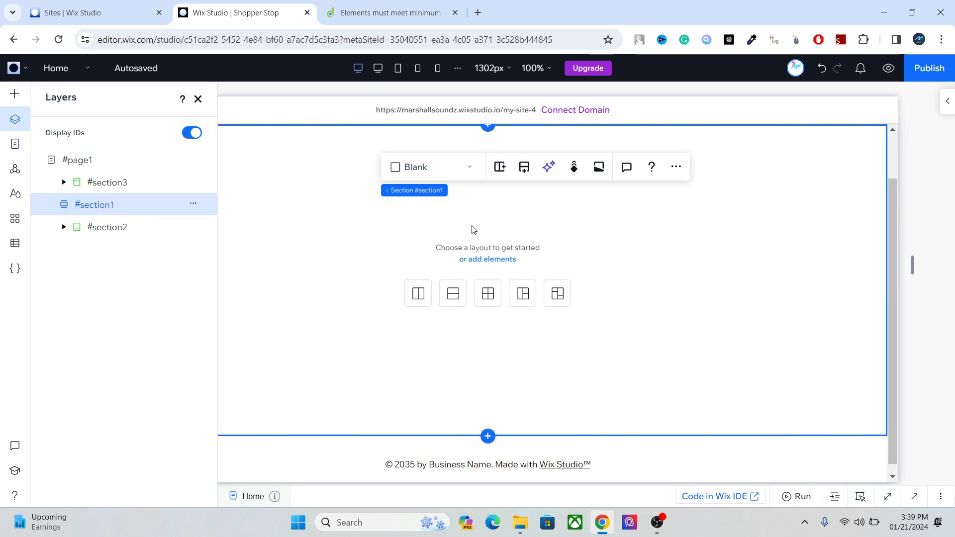
mouse_move(556, 216)
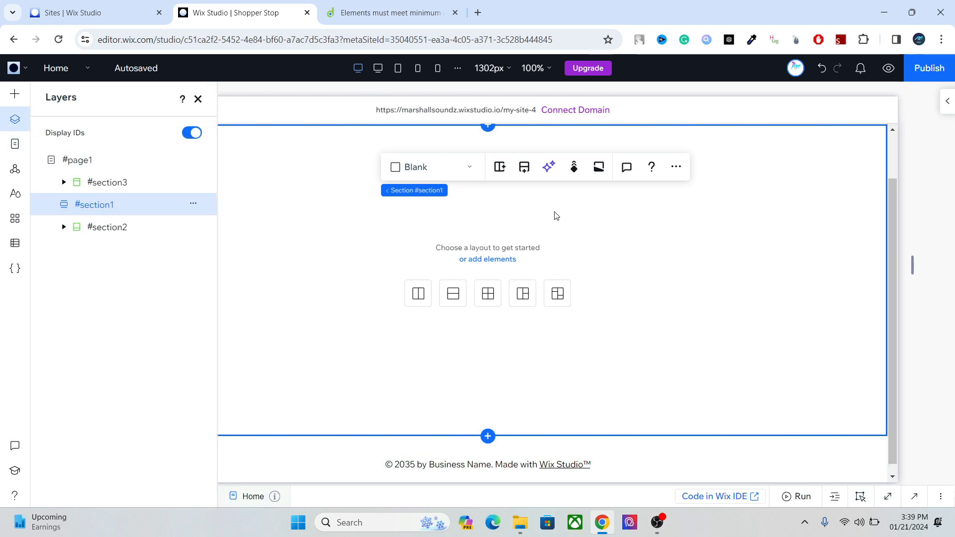
mouse_move(469, 255)
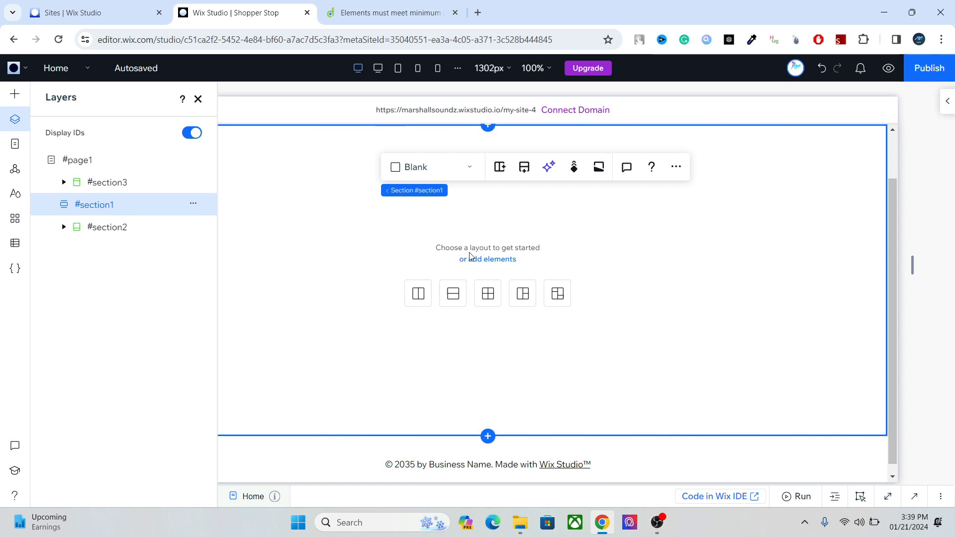
left_click(14, 94)
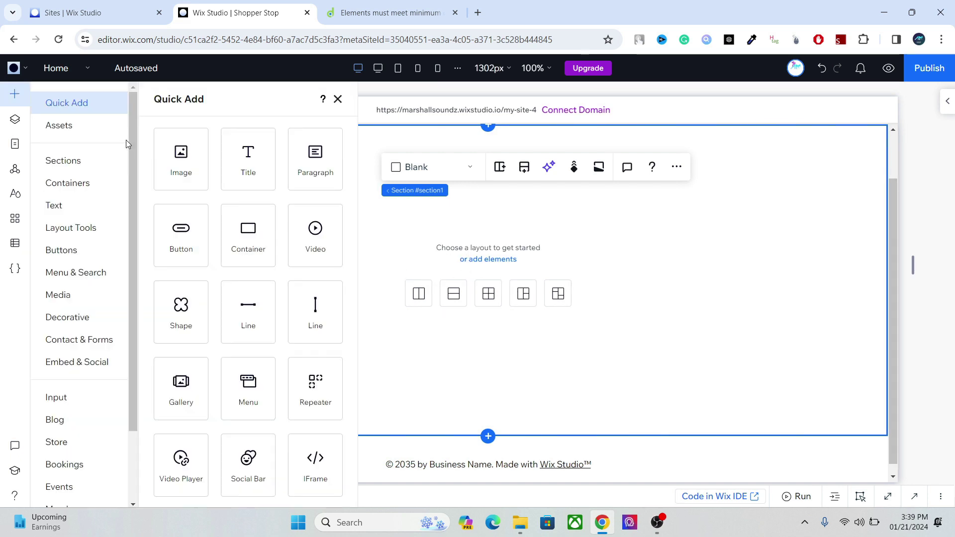
left_click(248, 158)
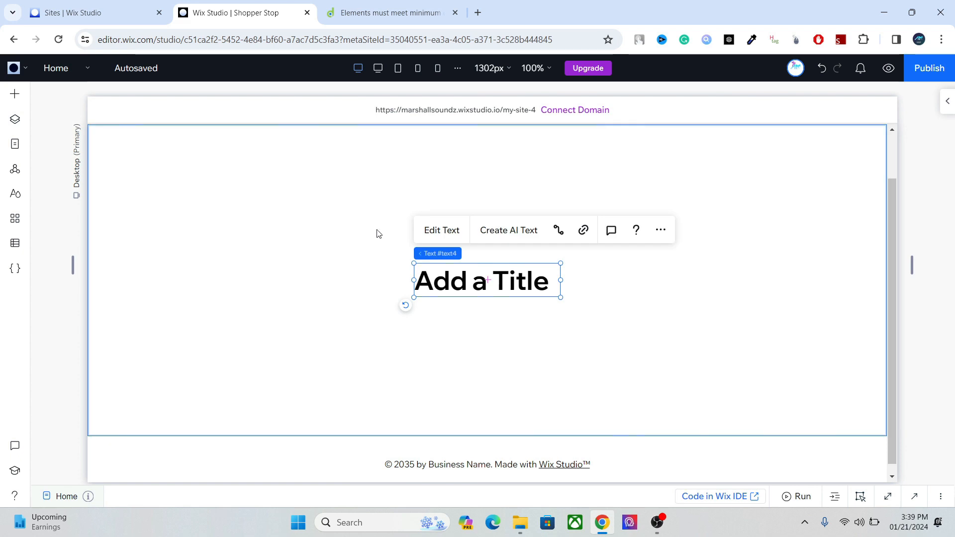
mouse_move(14, 144)
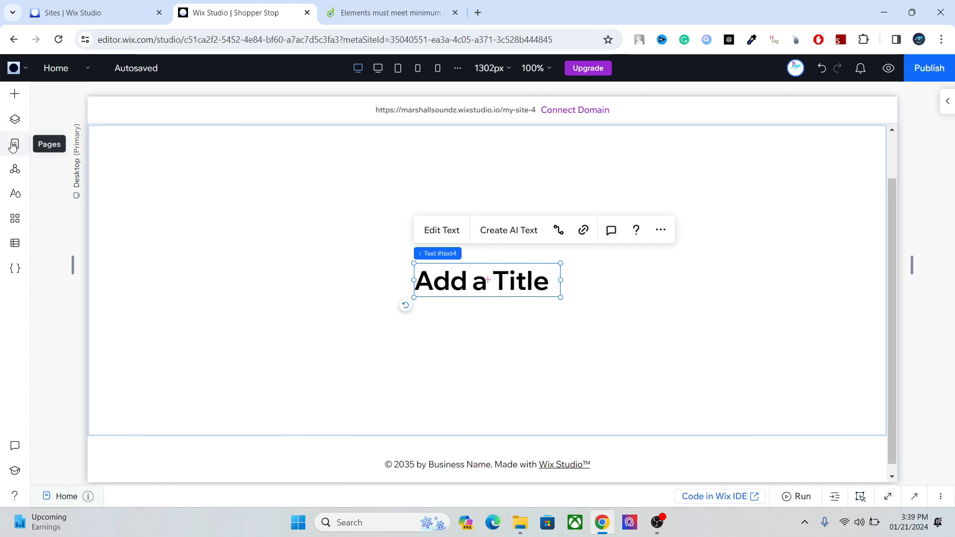
left_click(15, 119)
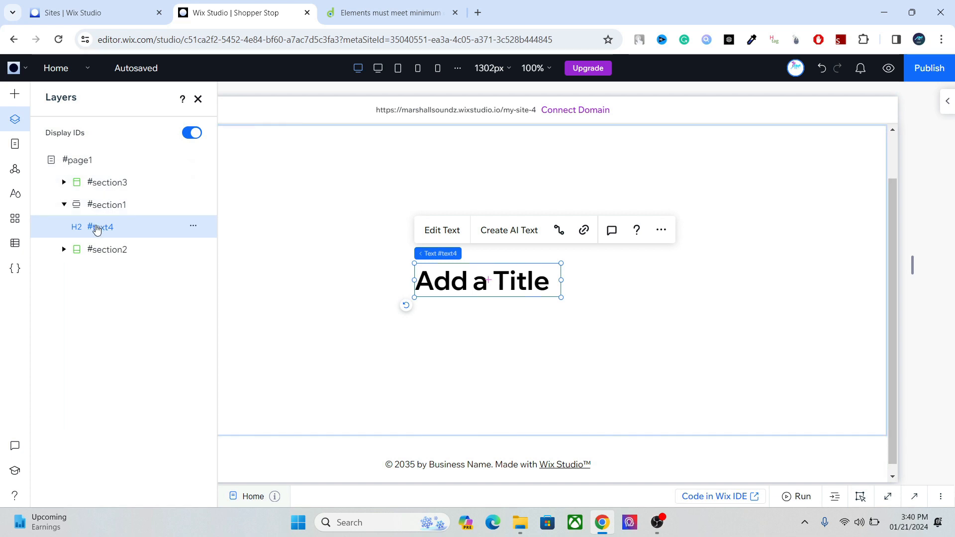
mouse_move(124, 227)
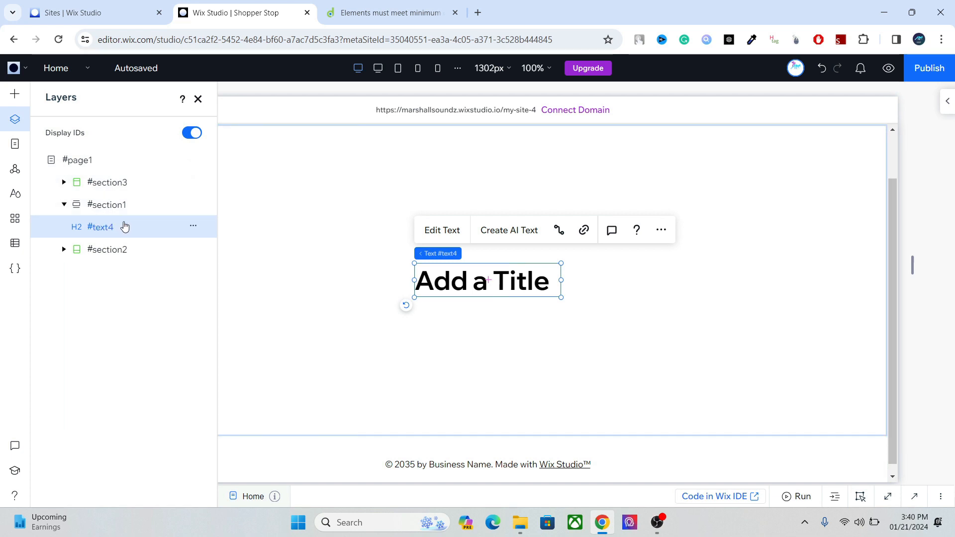
mouse_move(130, 226)
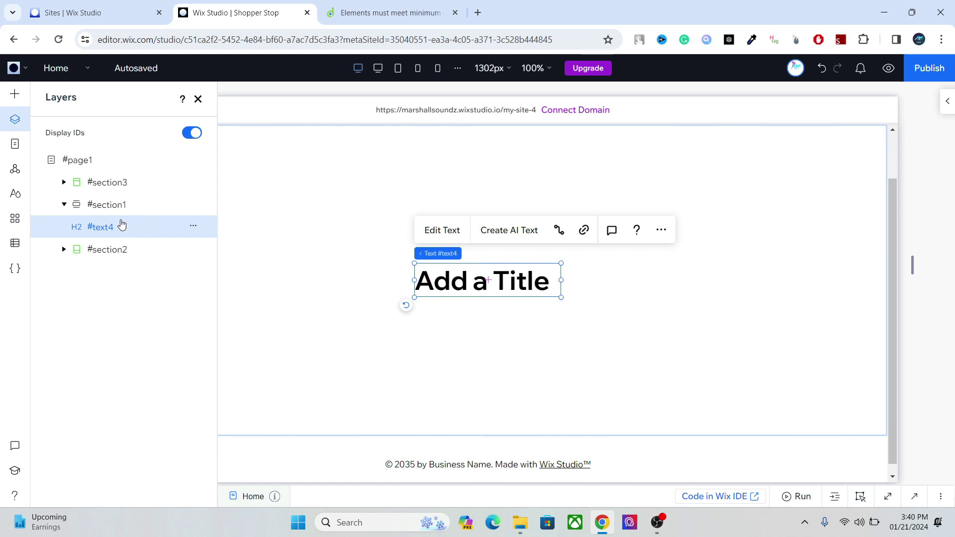
mouse_move(124, 220)
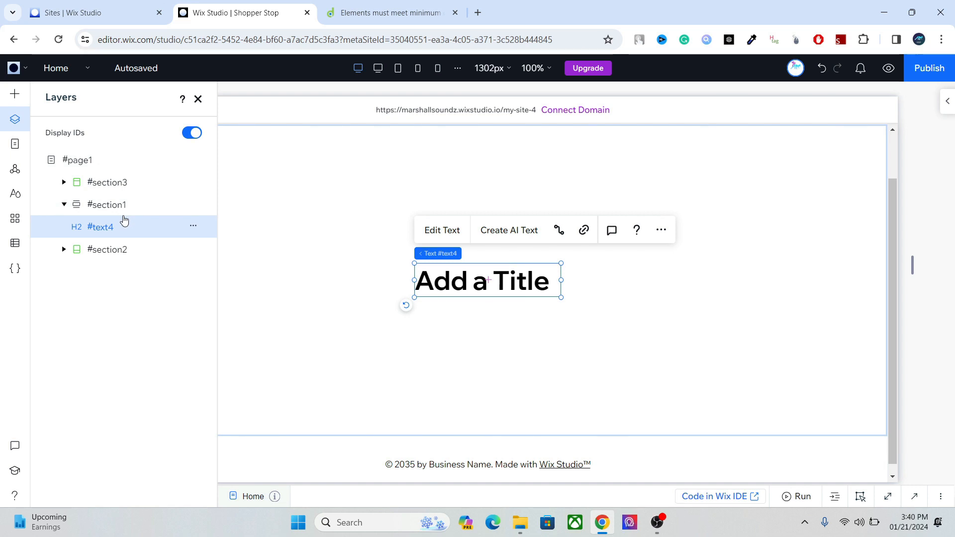
mouse_move(188, 243)
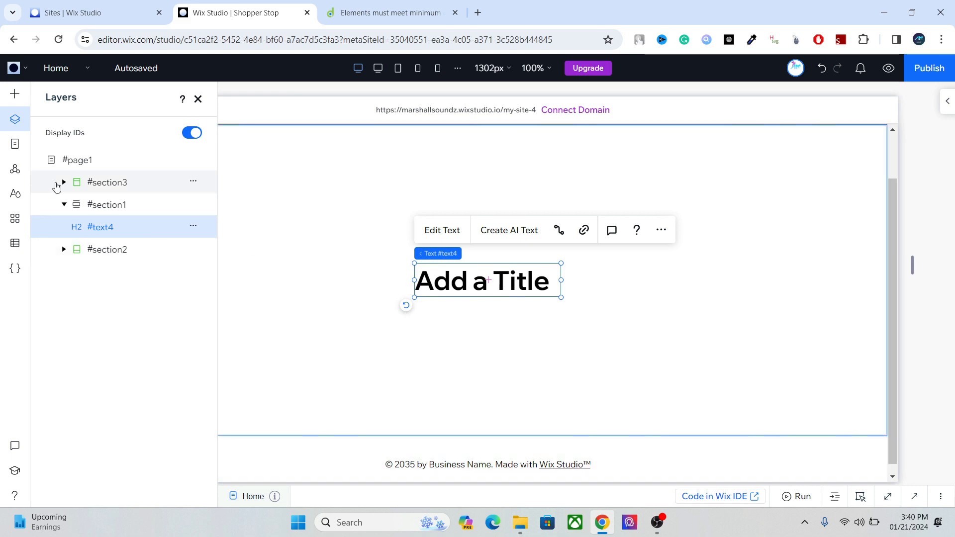
left_click(197, 98)
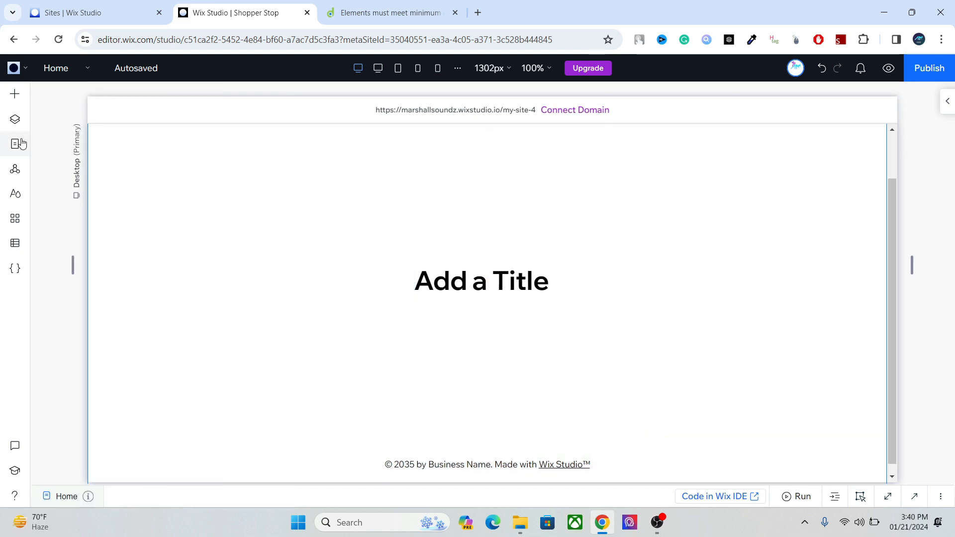
left_click(15, 144)
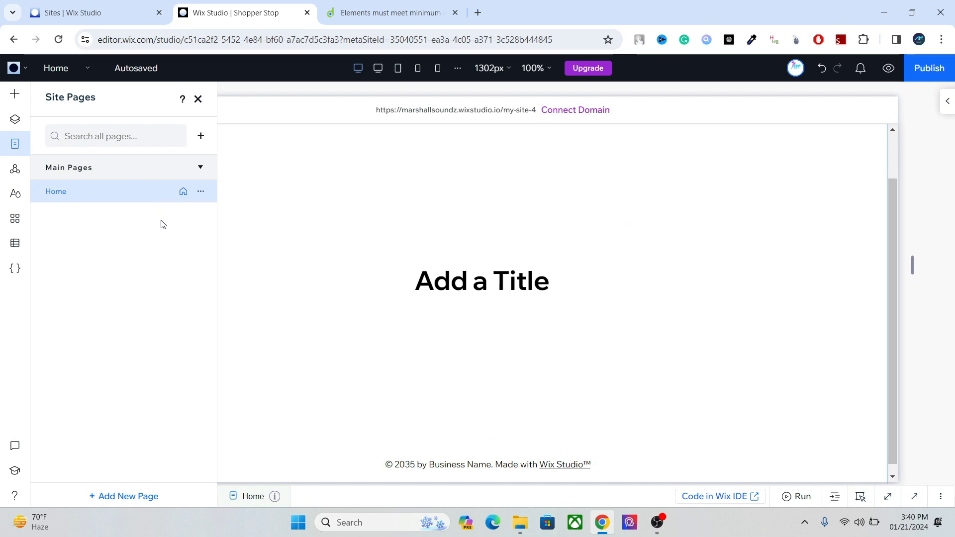
mouse_move(201, 191)
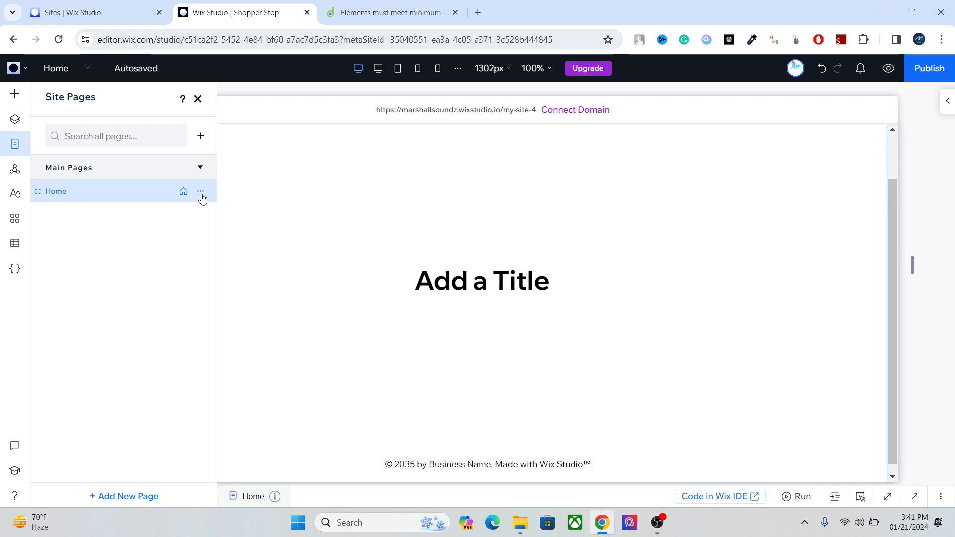
mouse_move(108, 499)
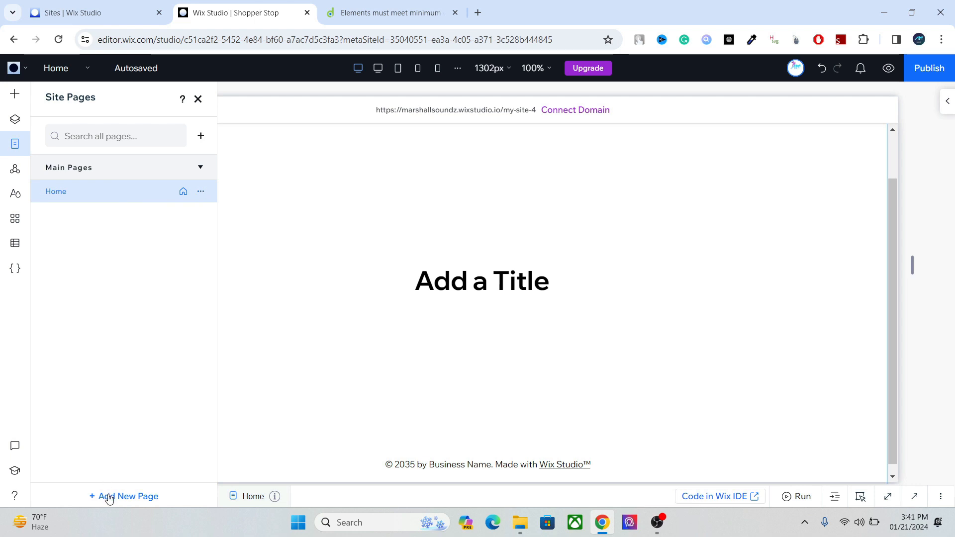
mouse_move(124, 336)
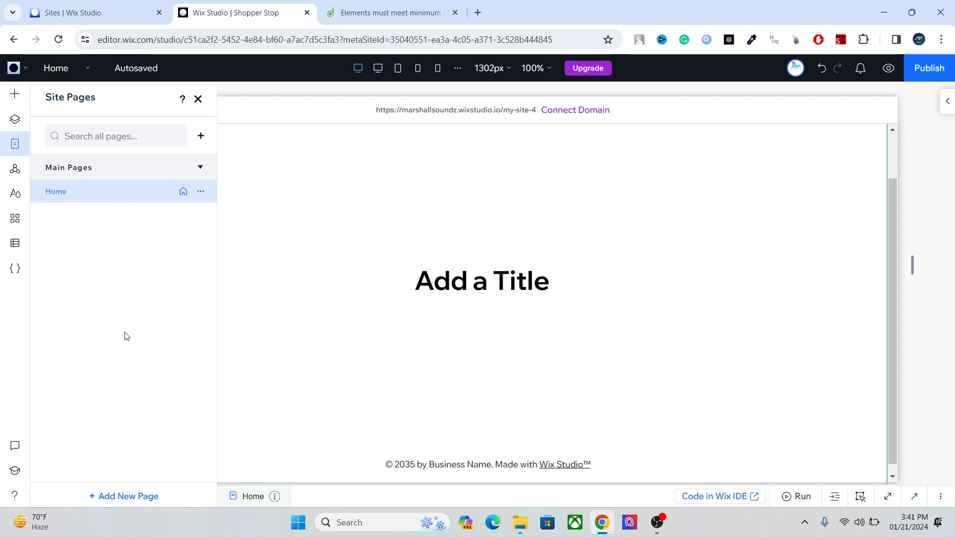
mouse_move(14, 171)
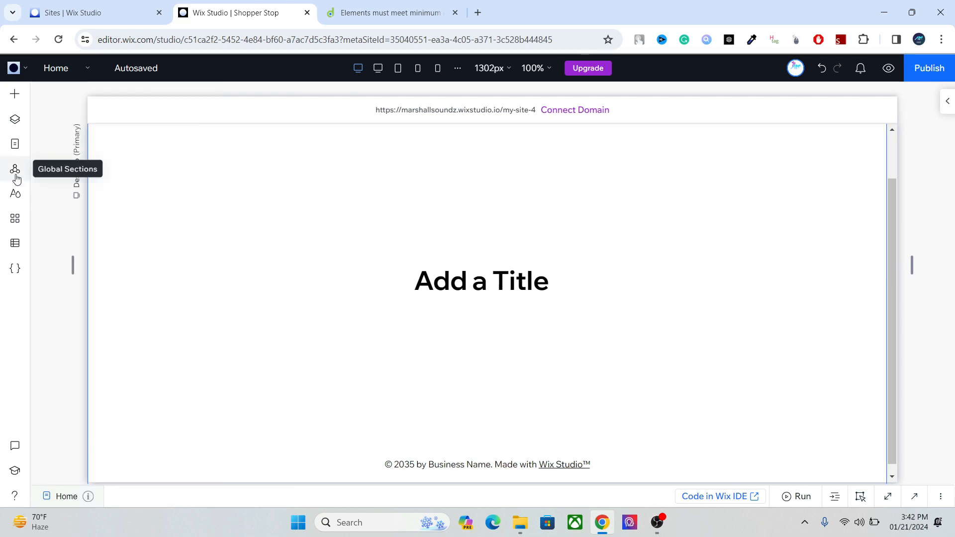
Open the Global Sections panel listing the default header and footer
left_click(14, 169)
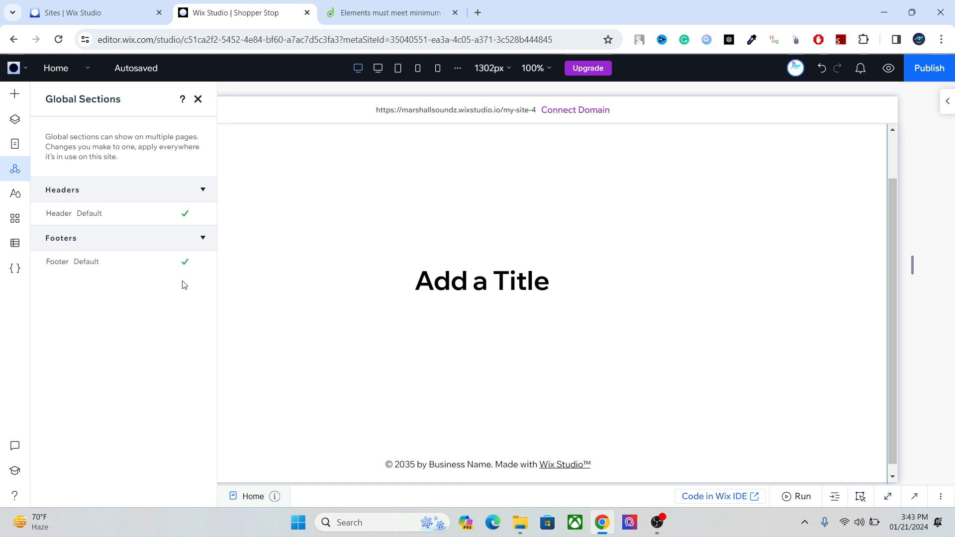
mouse_move(195, 263)
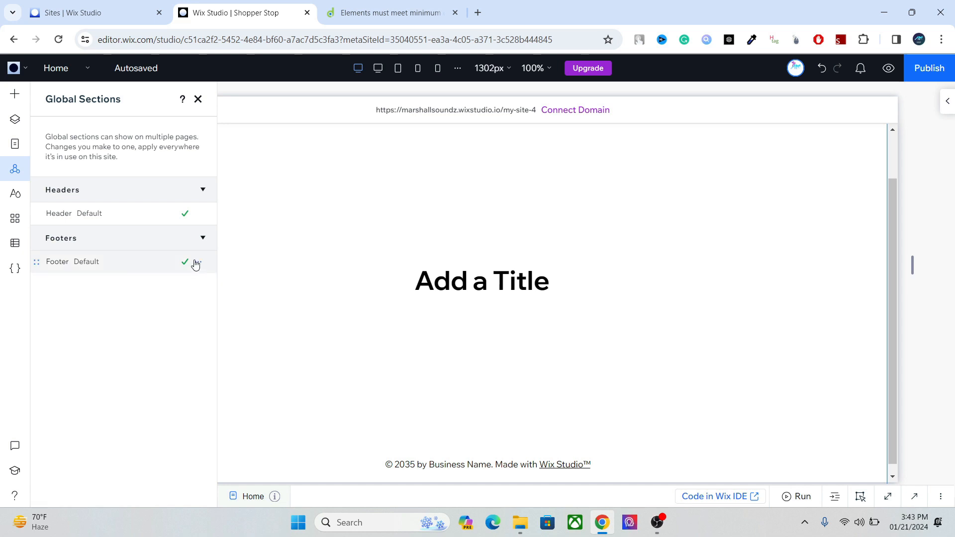
mouse_move(163, 306)
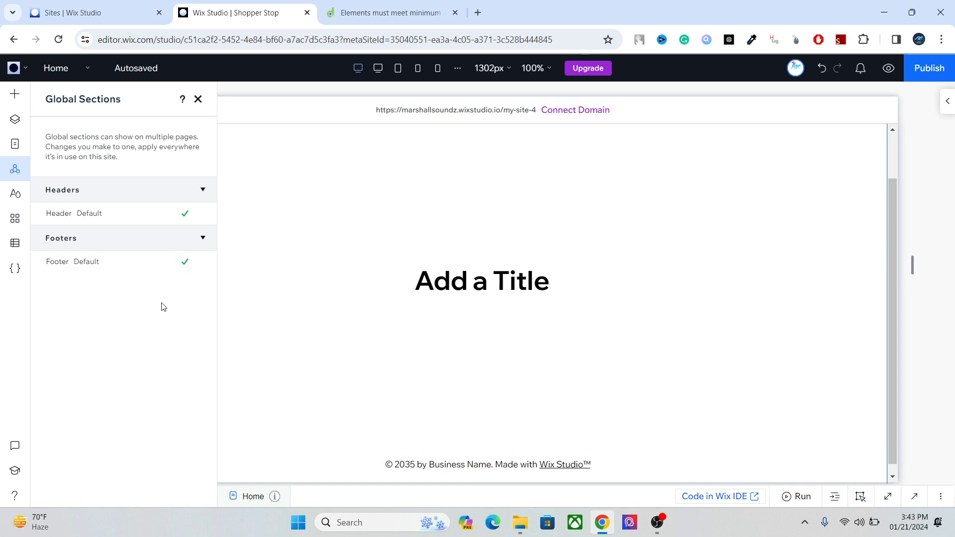
Open Site Styles, view the Colors palette, then return to Typography
left_click(14, 194)
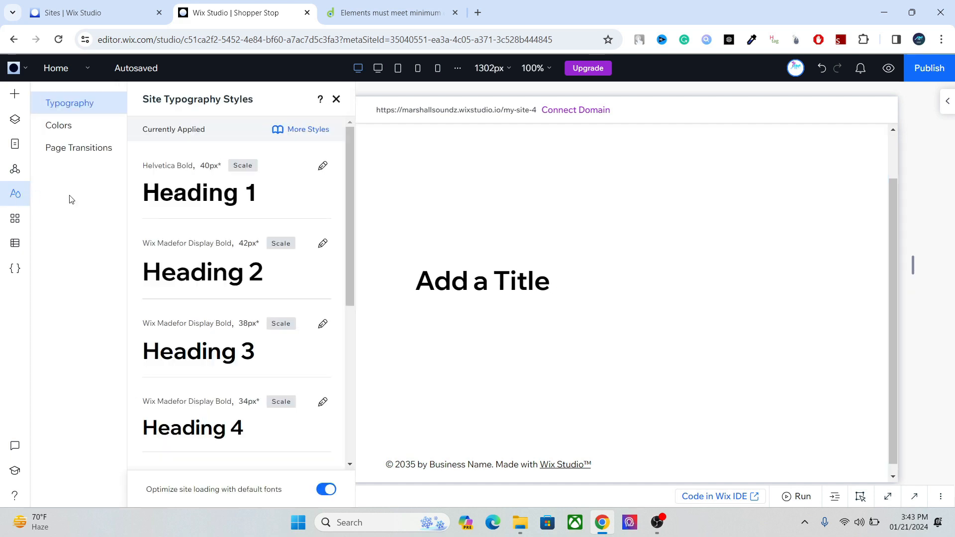
mouse_move(15, 194)
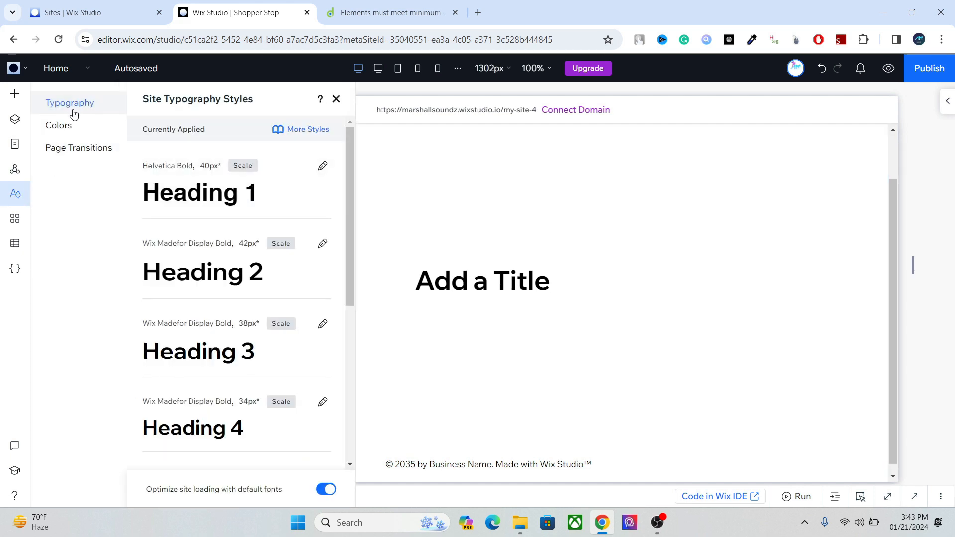
left_click(57, 126)
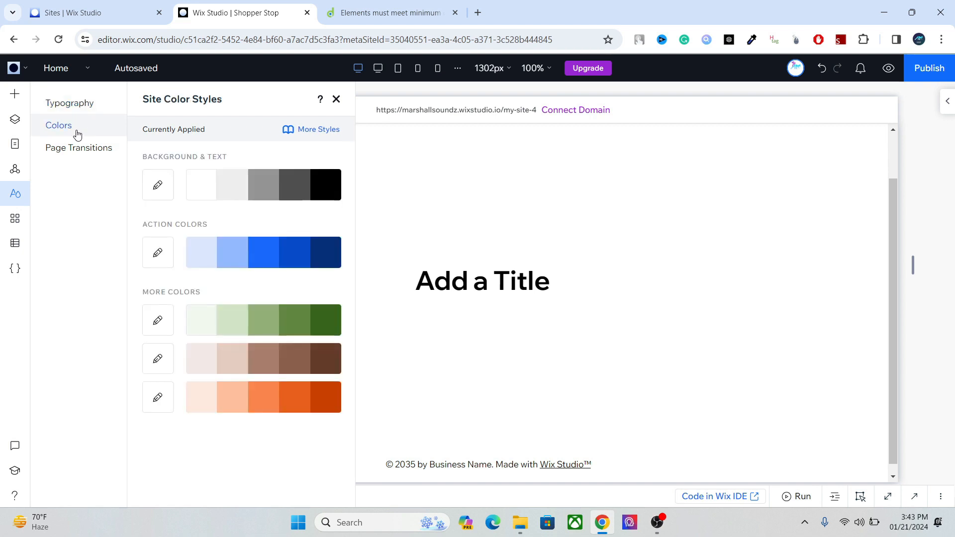
left_click(69, 103)
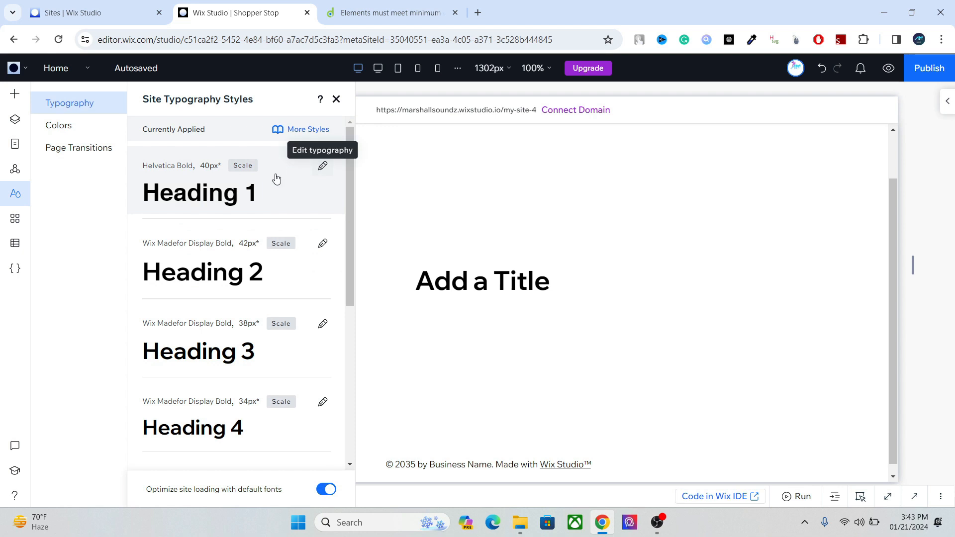
Try Impact as the Heading 1 font, then switch to Colors without keeping it
left_click(323, 165)
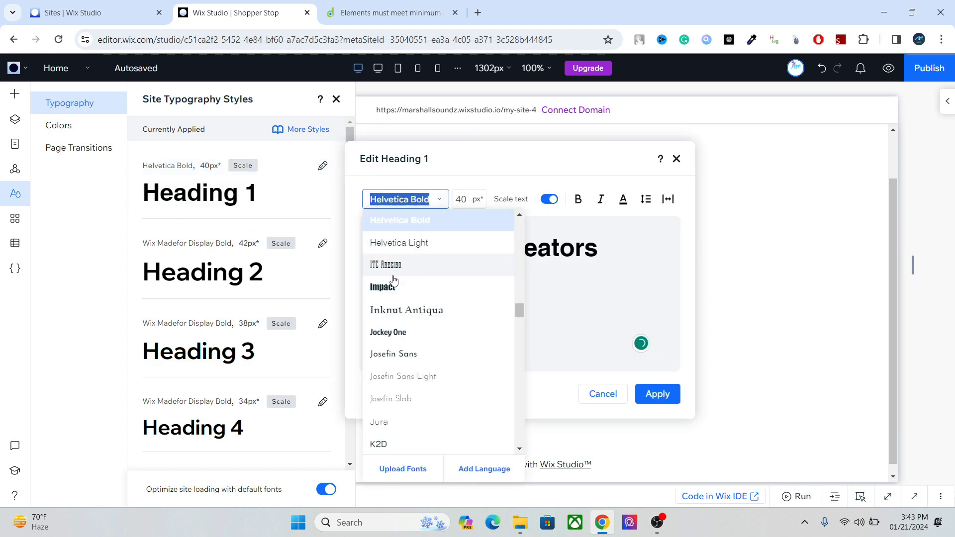
left_click(382, 287)
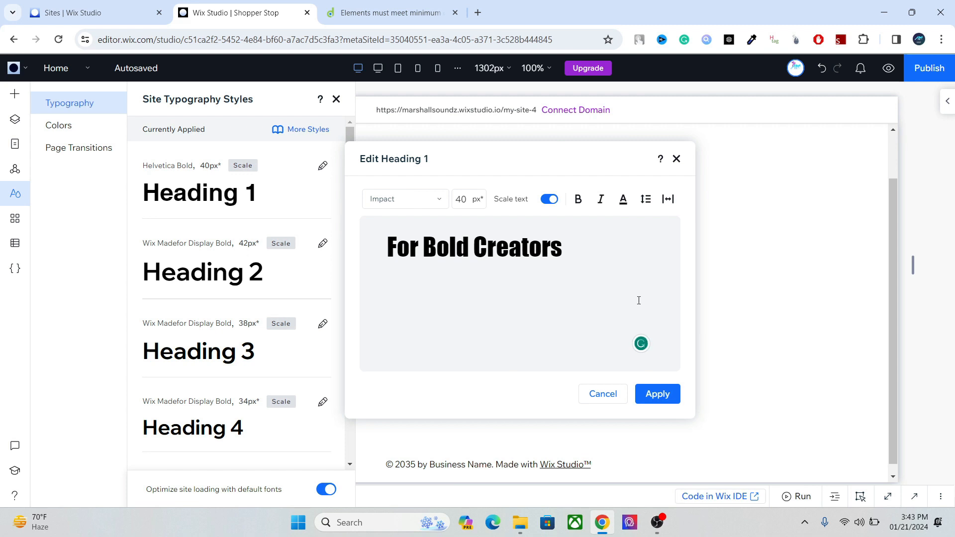
mouse_move(672, 265)
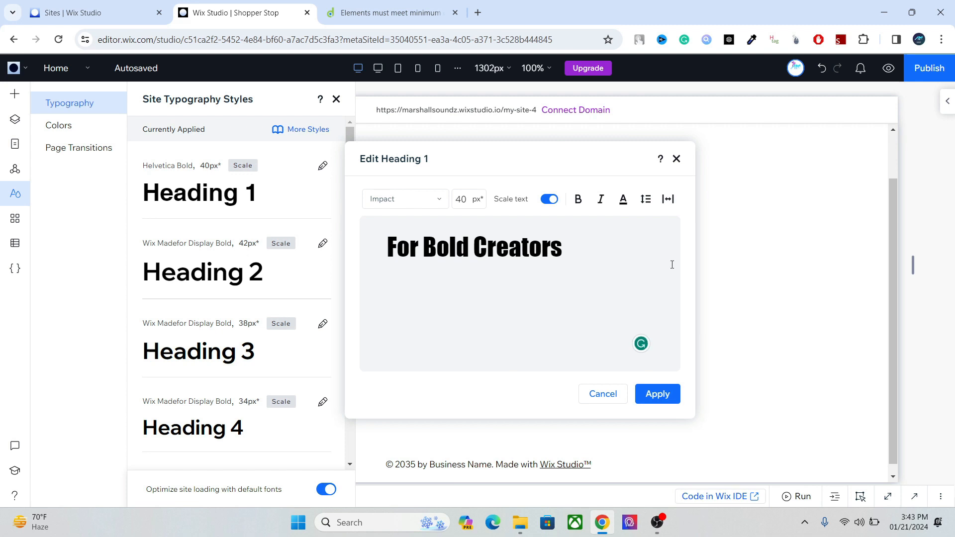
mouse_move(555, 239)
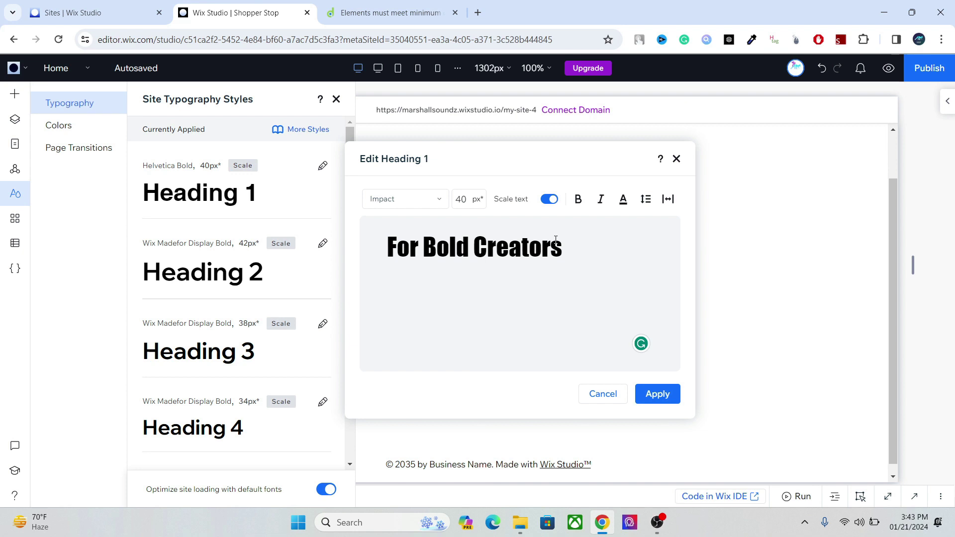
mouse_move(88, 126)
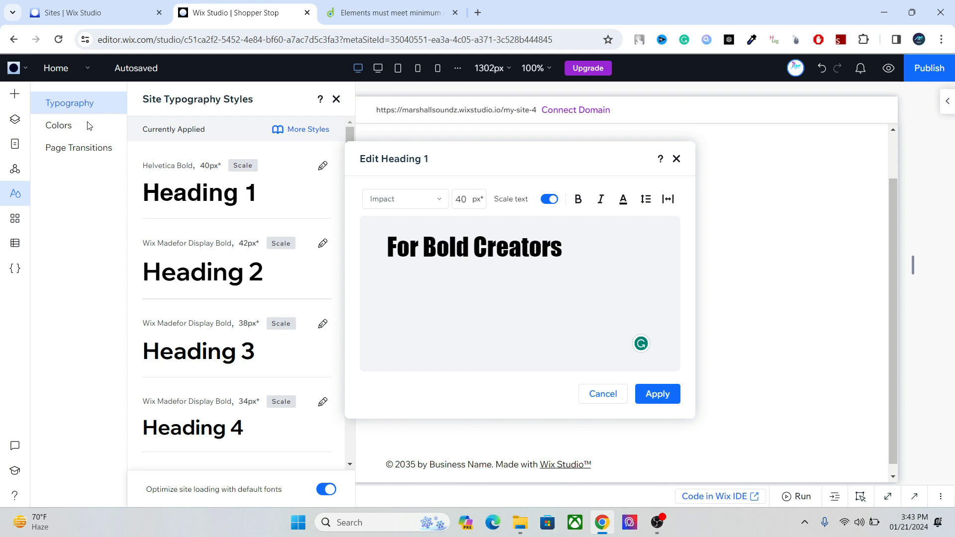
left_click(59, 125)
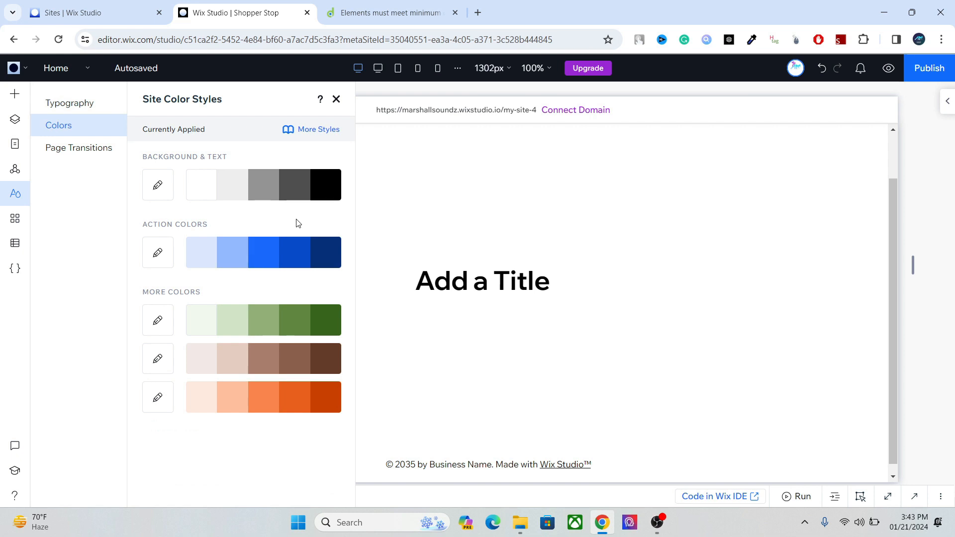
mouse_move(102, 163)
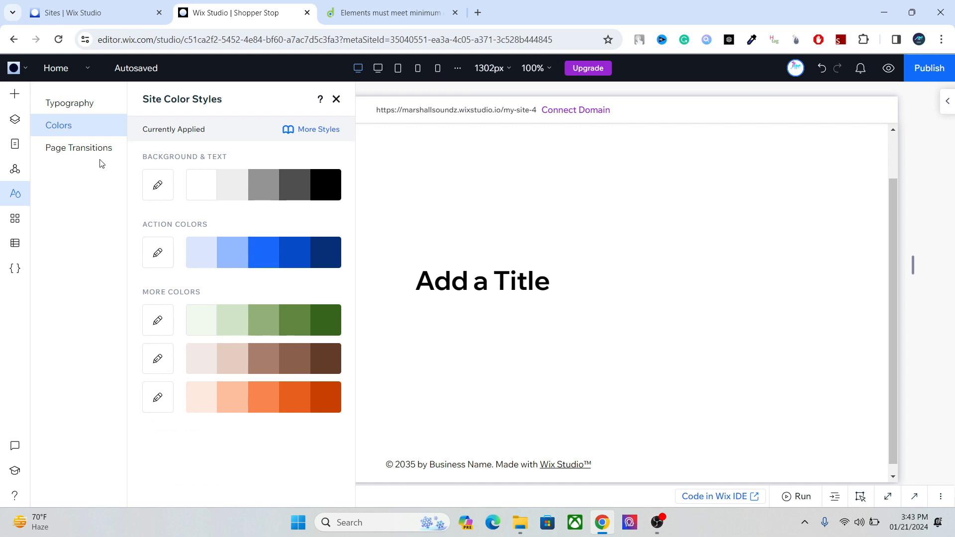
Open the App Manager, close it by clicking the canvas, then reopen it
left_click(14, 218)
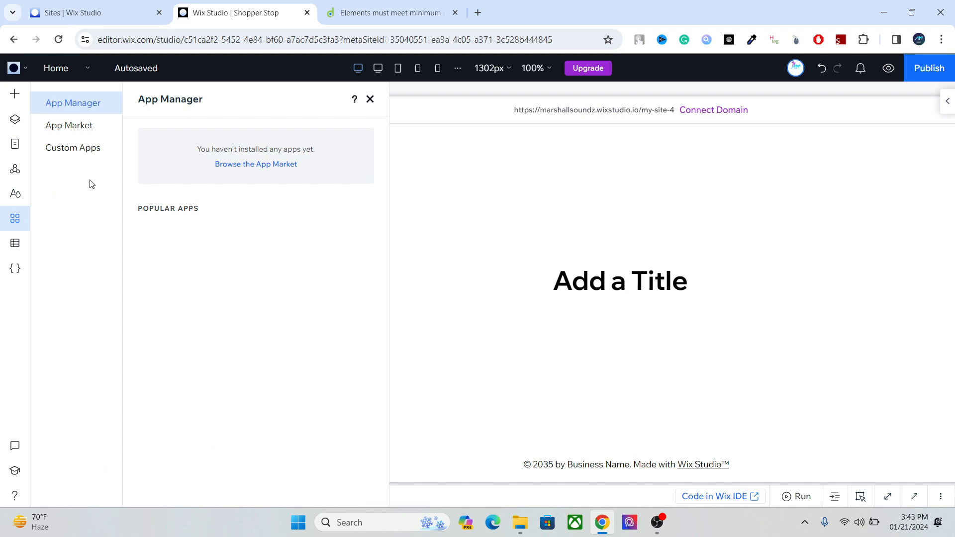
left_click(370, 99)
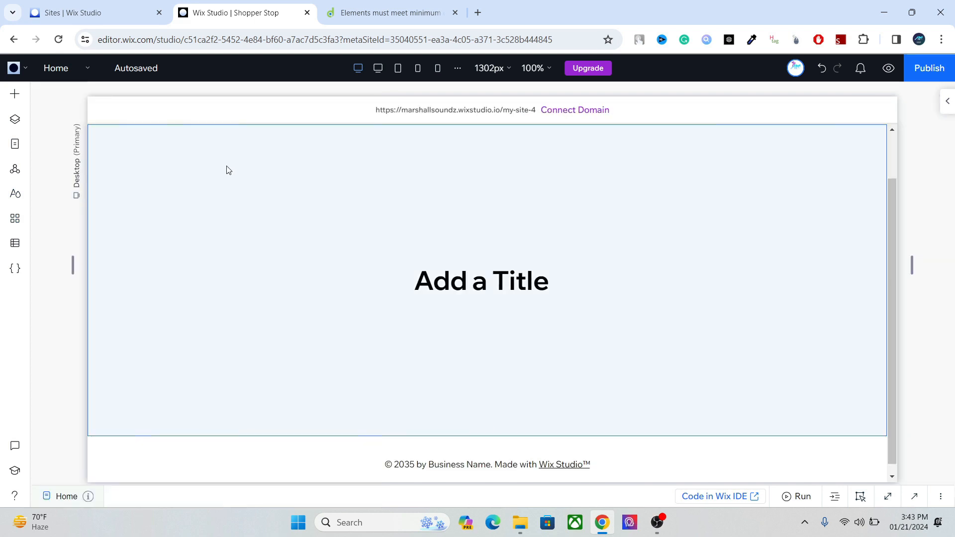
mouse_move(157, 165)
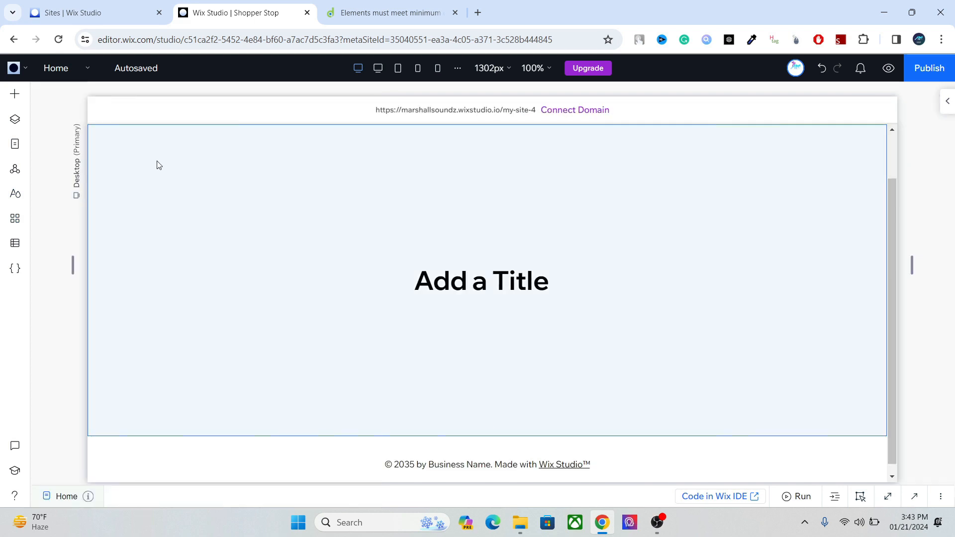
mouse_move(15, 219)
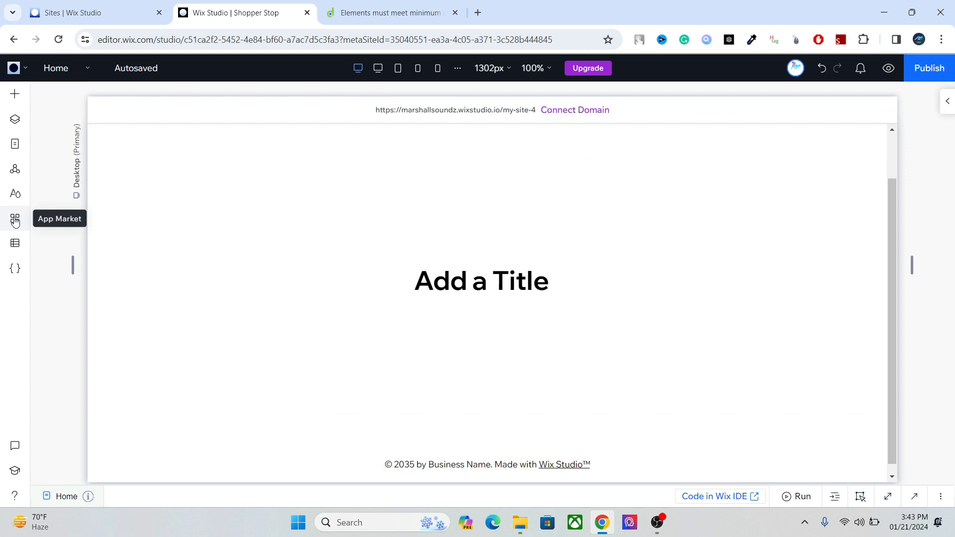
left_click(15, 218)
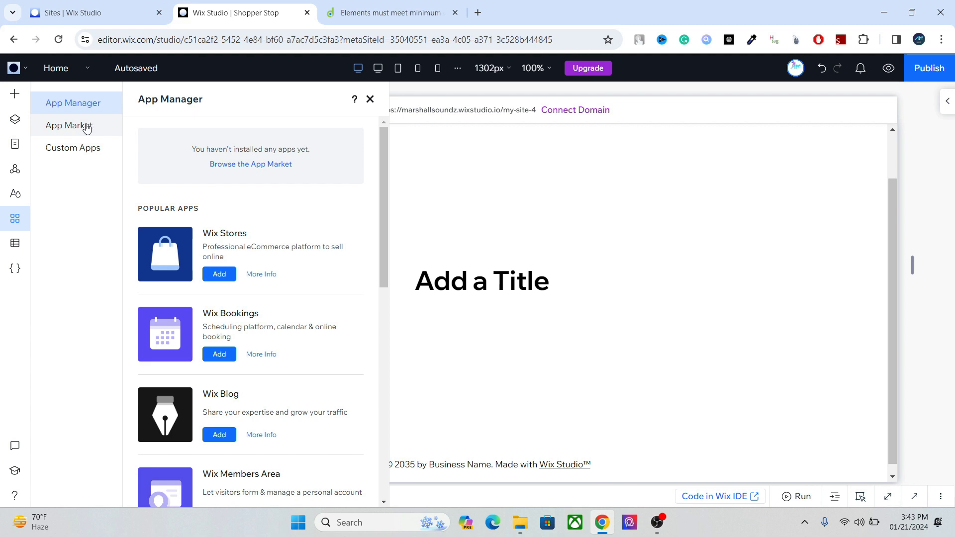
mouse_move(84, 133)
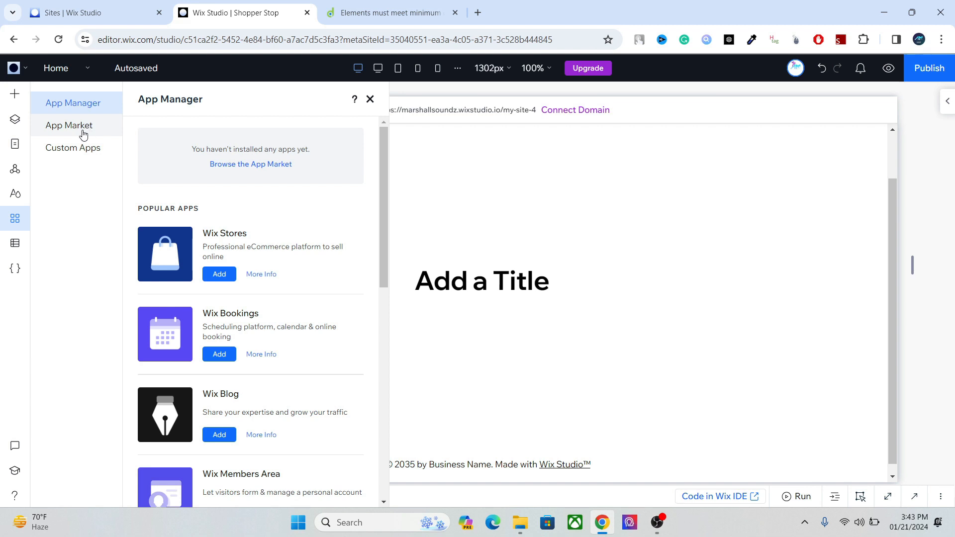
Open the CMS overview offering presets or adding content
left_click(14, 243)
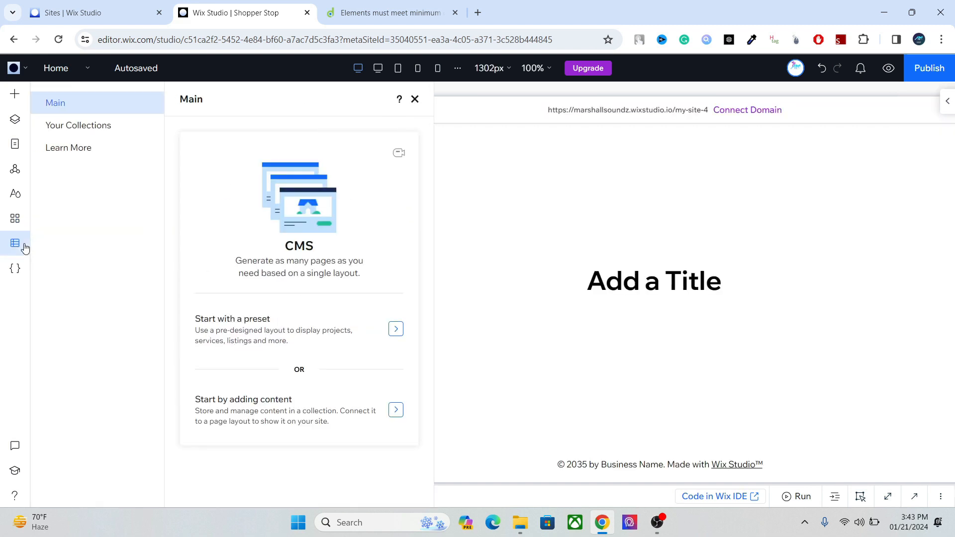
mouse_move(88, 212)
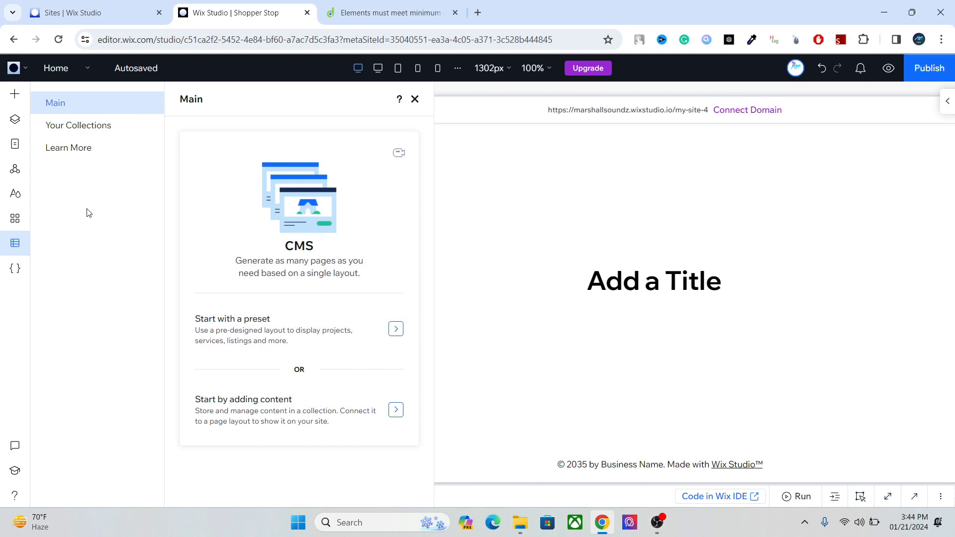
Open the Page Code panel listing Home and masterPage.js
left_click(15, 269)
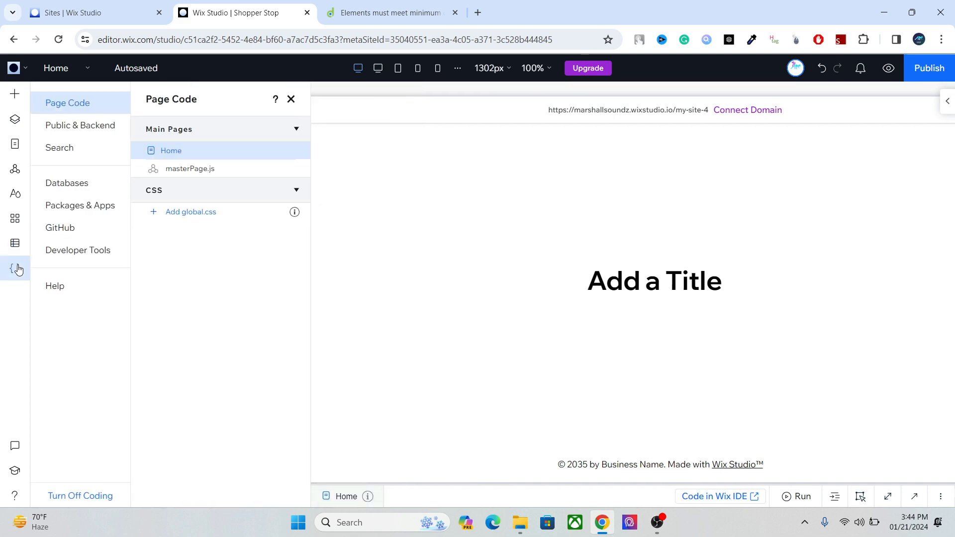
mouse_move(176, 260)
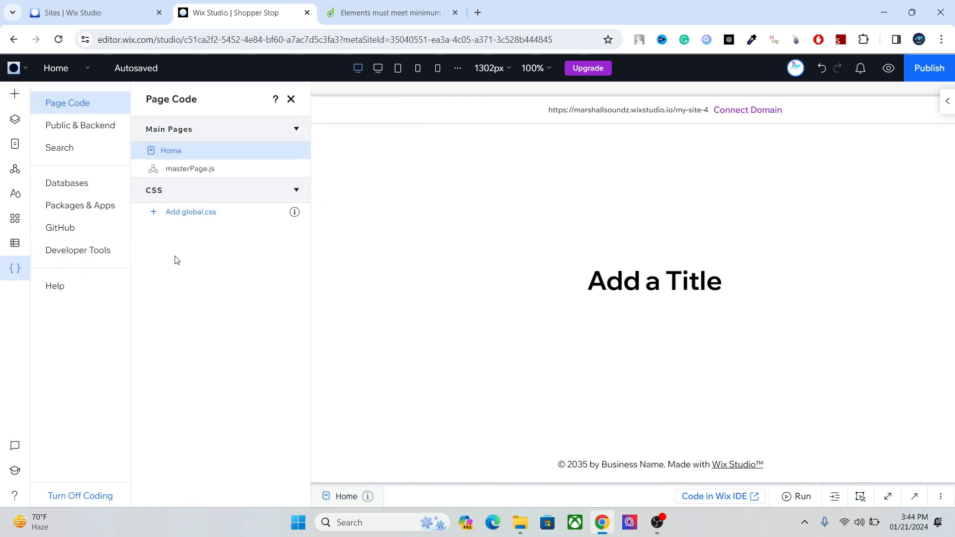
mouse_move(186, 263)
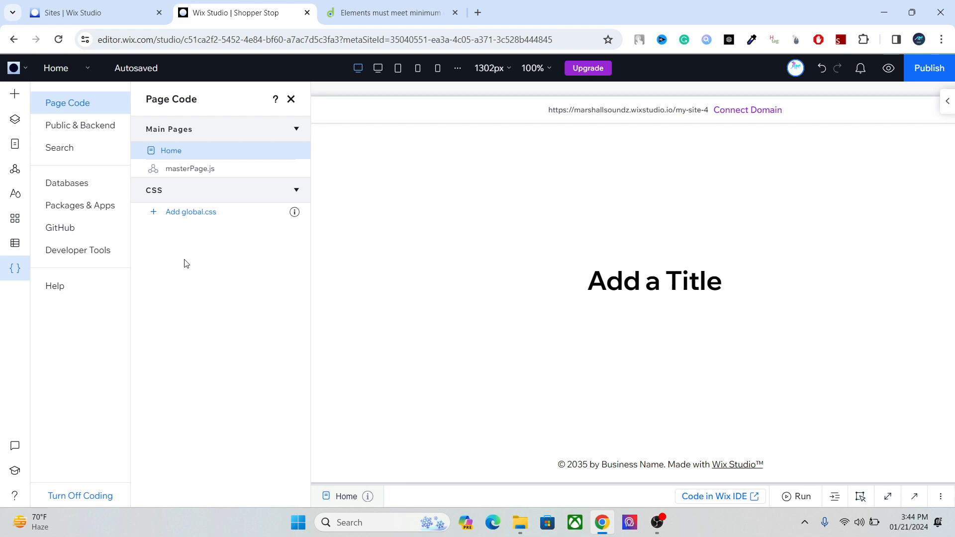
mouse_move(107, 305)
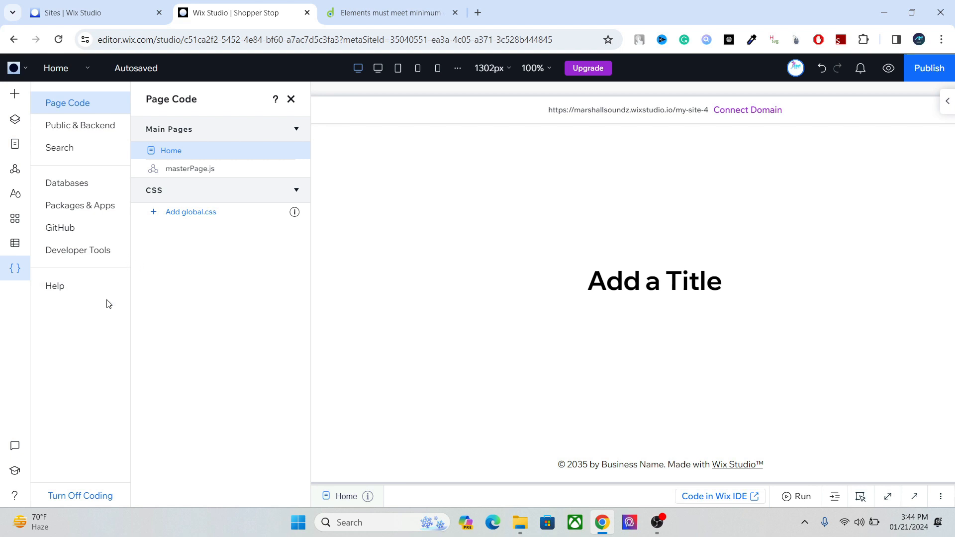
mouse_move(14, 446)
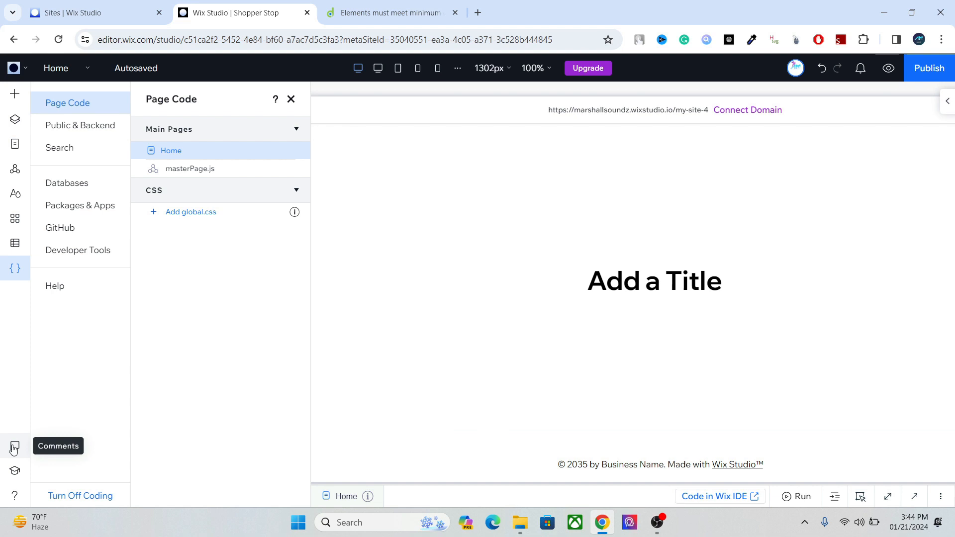
Open the empty Comments panel
left_click(13, 446)
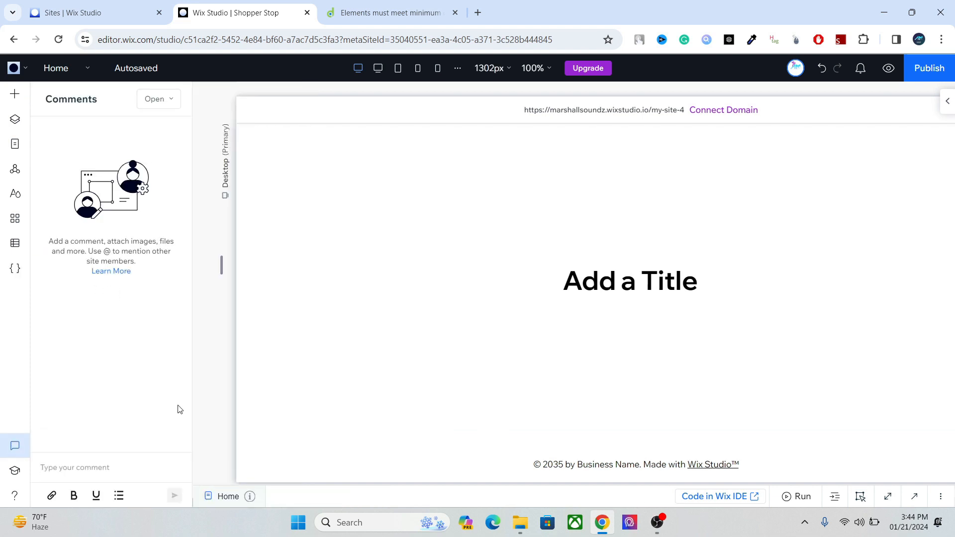
mouse_move(212, 406)
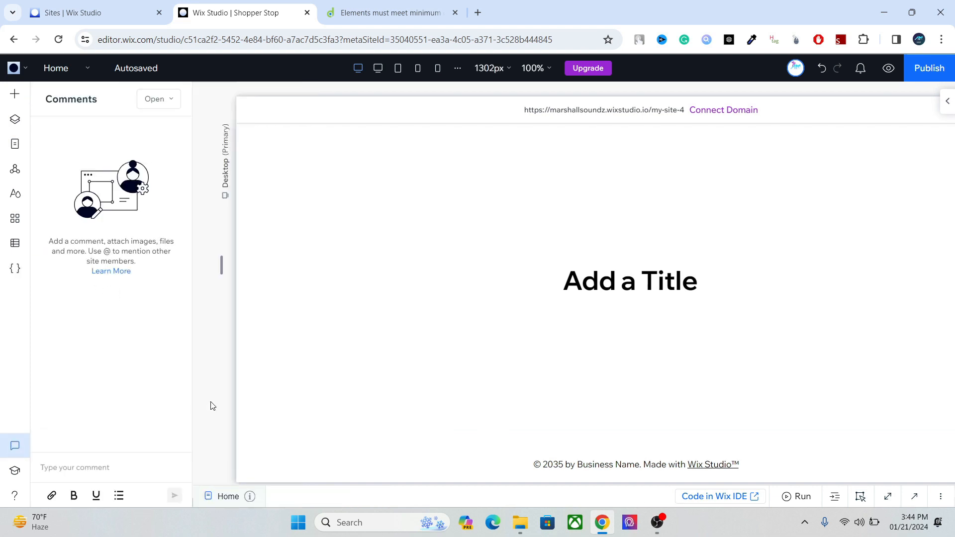
mouse_move(14, 472)
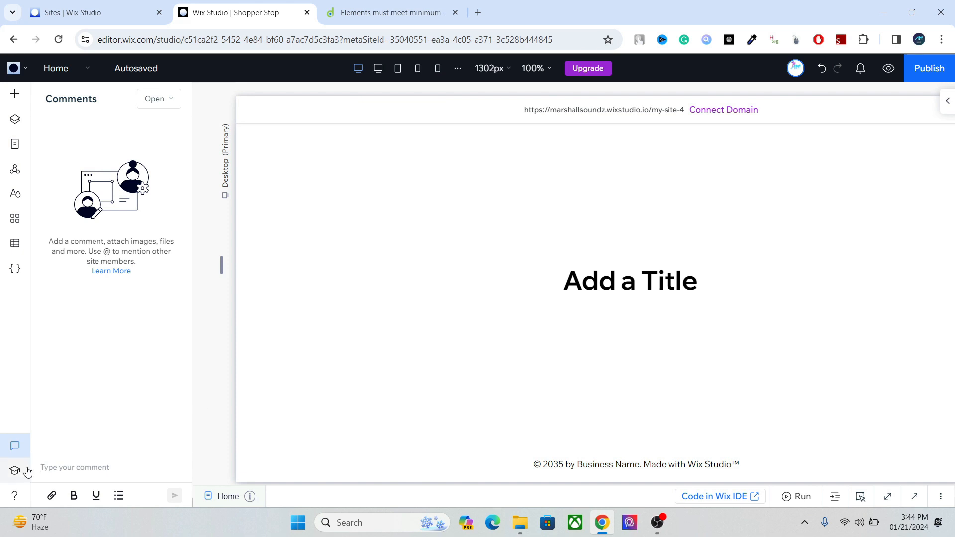
mouse_move(15, 472)
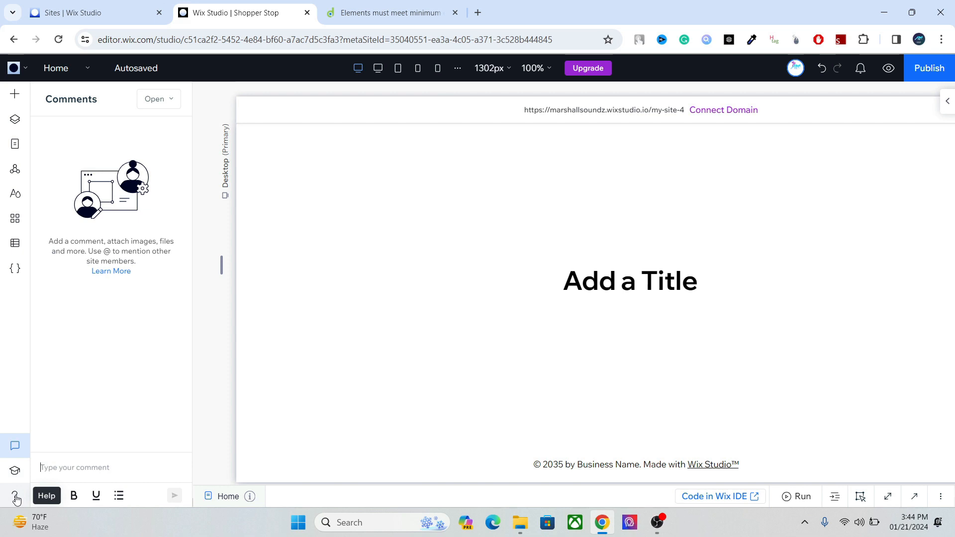
mouse_move(90, 266)
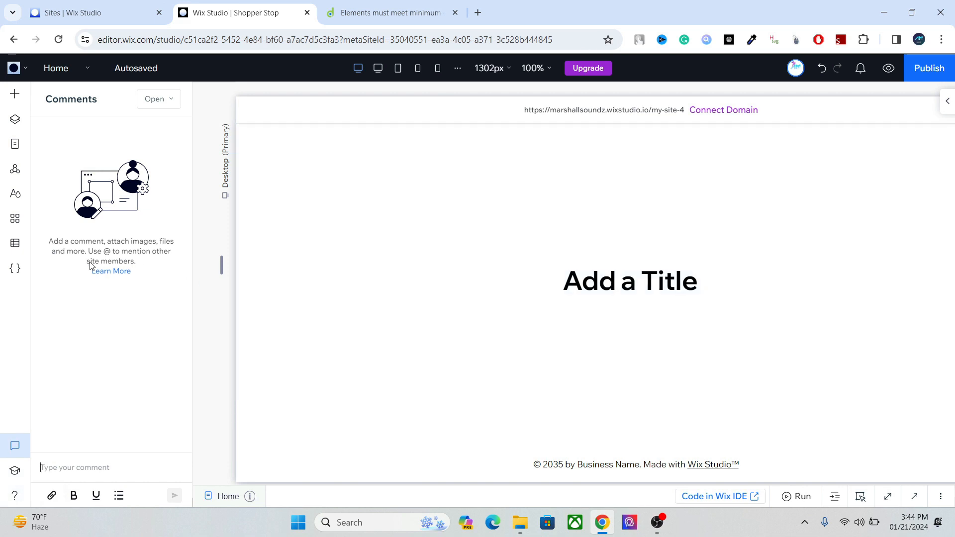
mouse_move(951, 88)
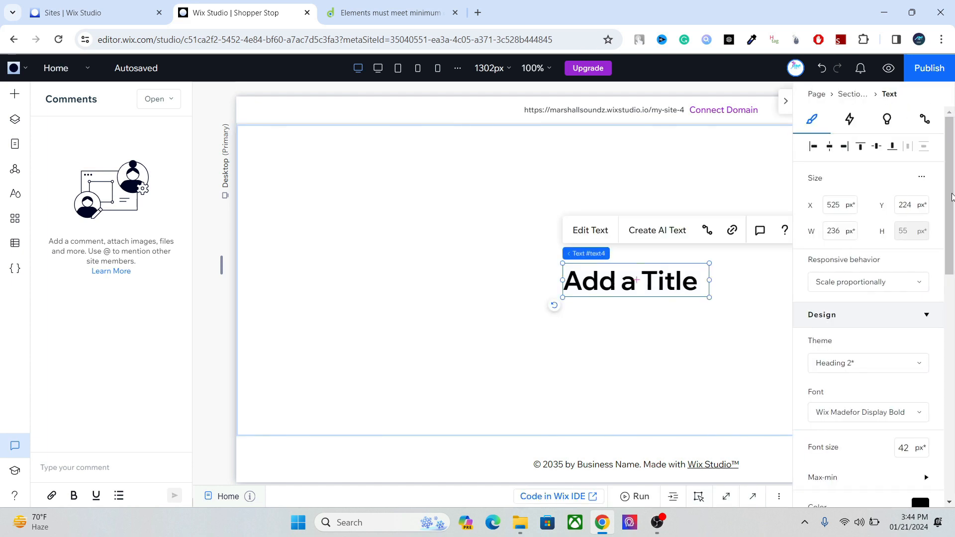
mouse_move(848, 119)
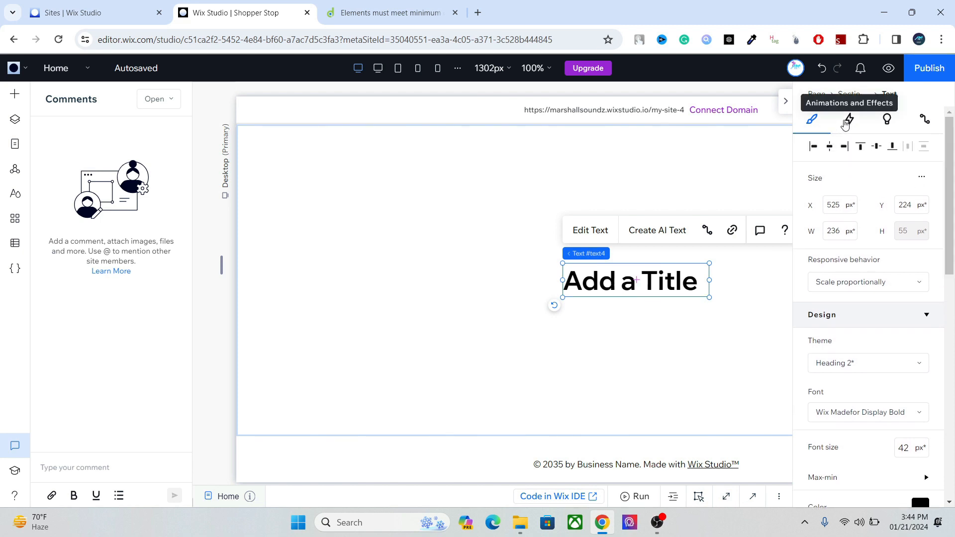
mouse_move(787, 106)
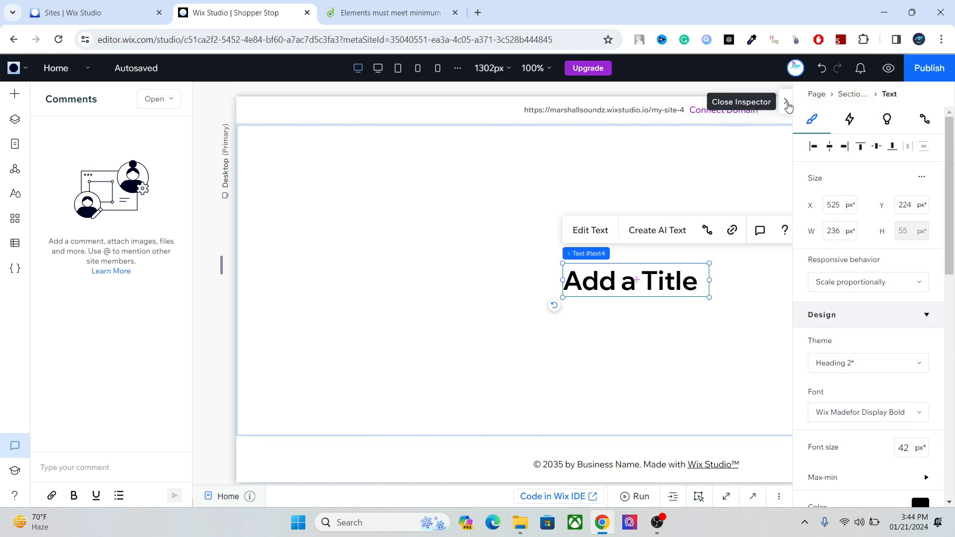
mouse_move(849, 120)
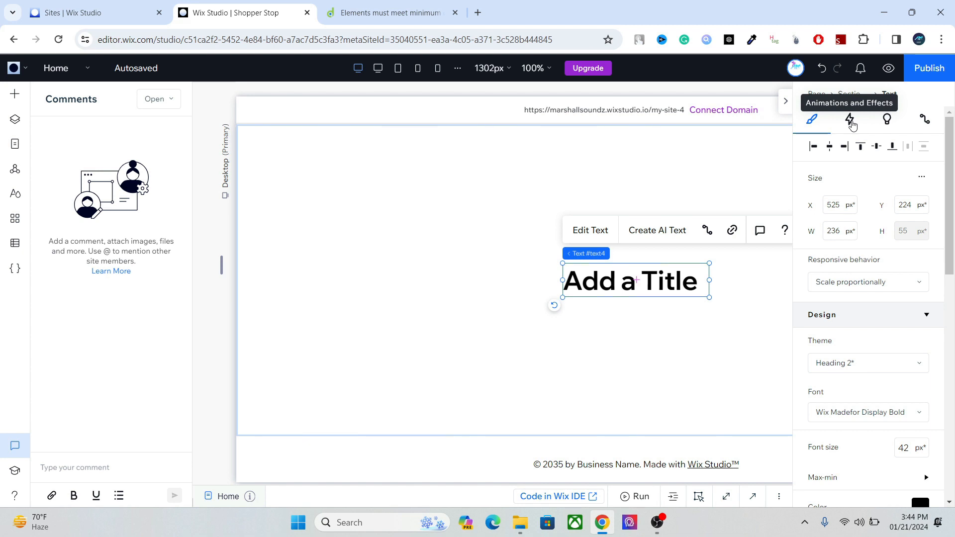
mouse_move(864, 223)
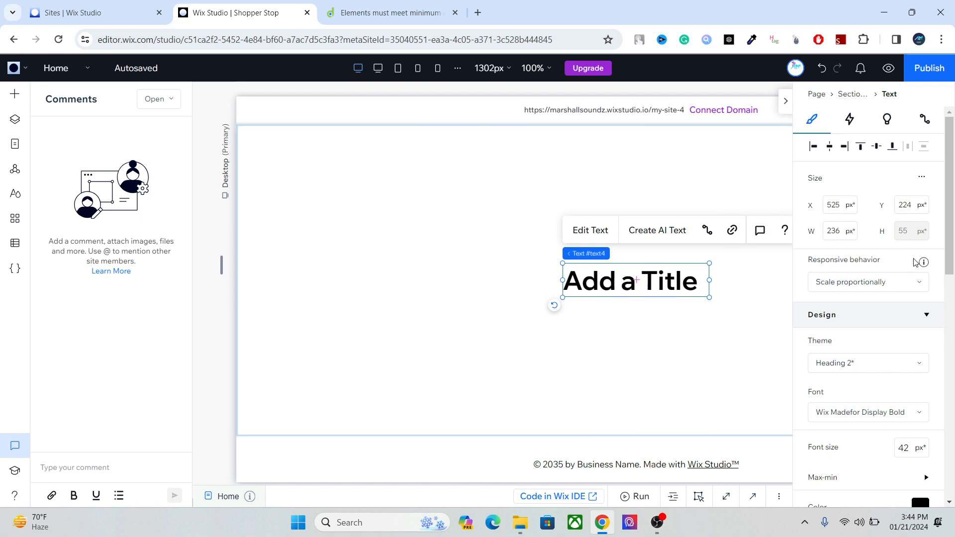
Scroll the Add a Title heading's Design inspector, then return to its top settings
scroll("down", 3)
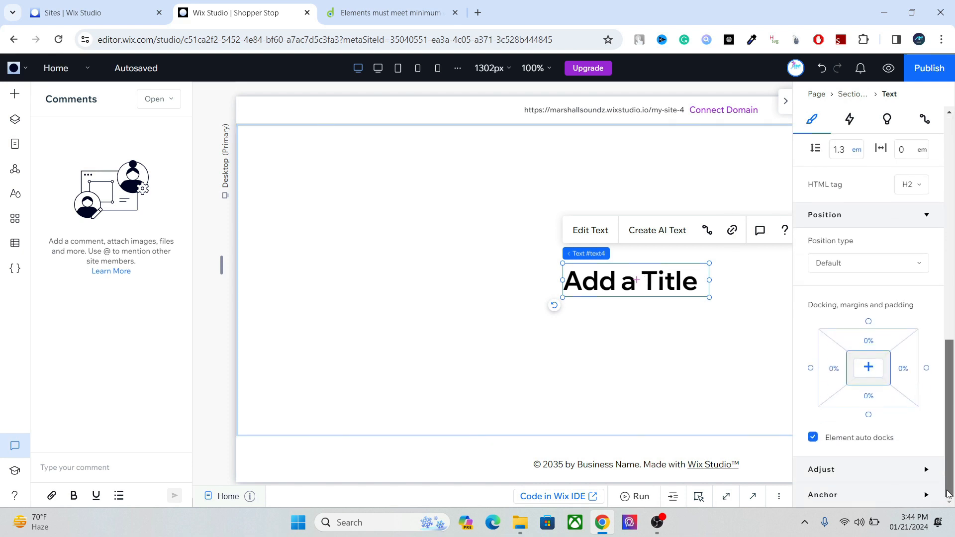
left_click(849, 120)
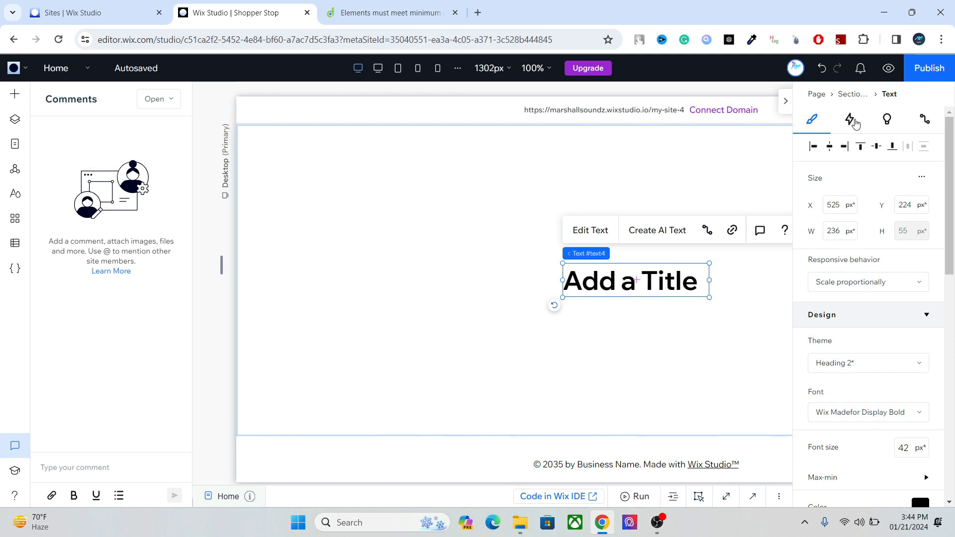
Preview the title's animations and effects, then its content suggestions asking for a business type
left_click(849, 119)
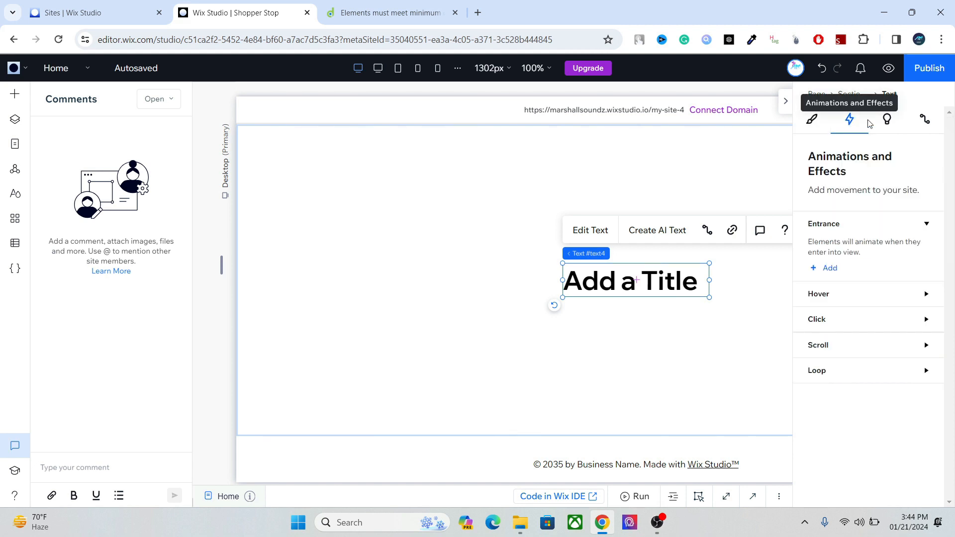
left_click(887, 119)
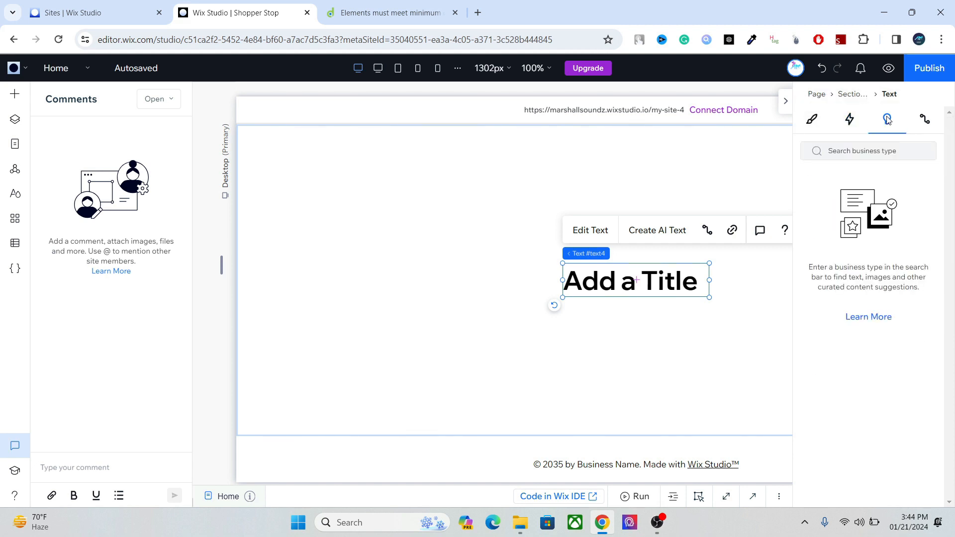
mouse_move(925, 119)
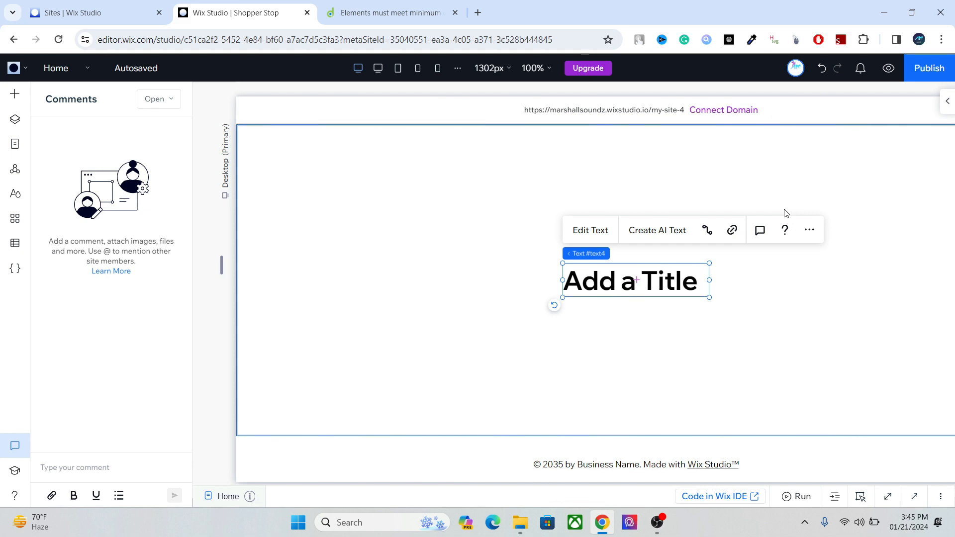
mouse_move(786, 230)
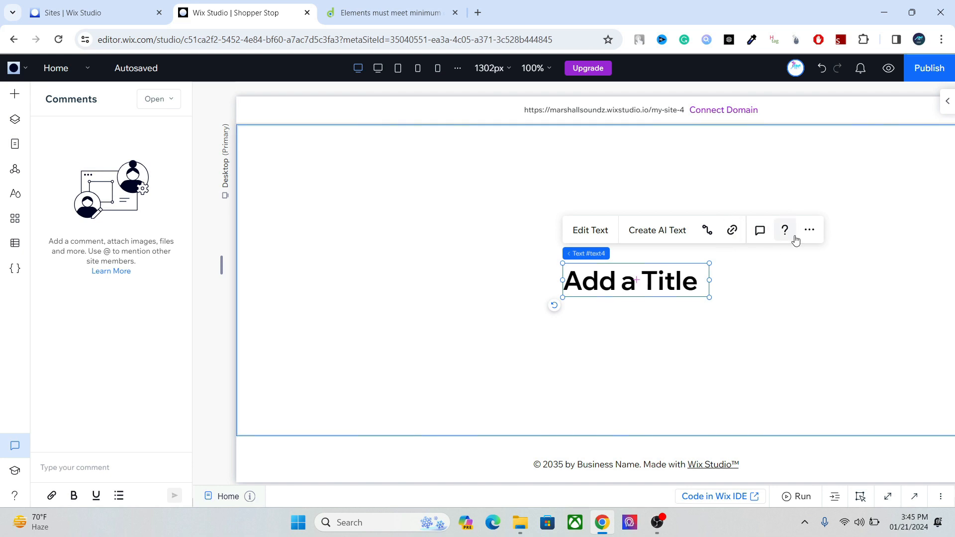
mouse_move(786, 187)
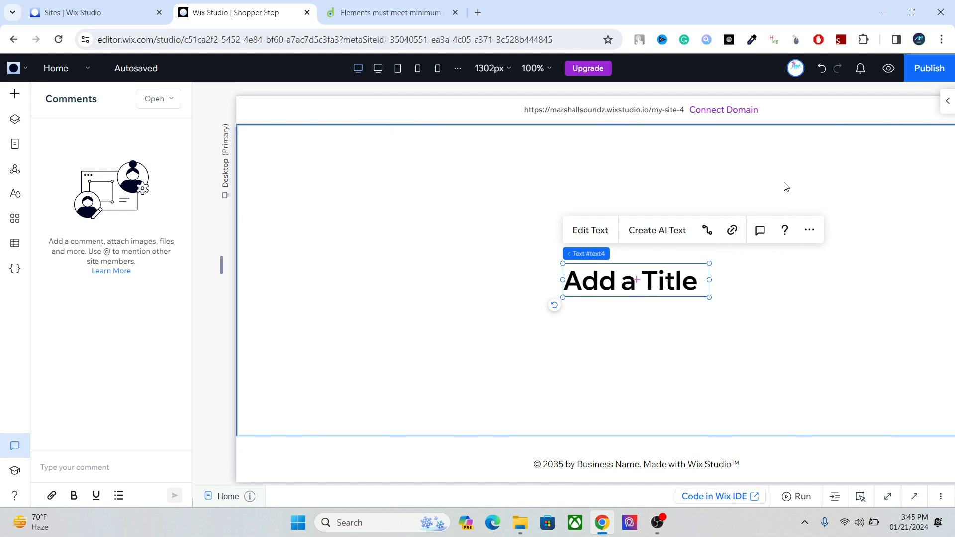
mouse_move(709, 187)
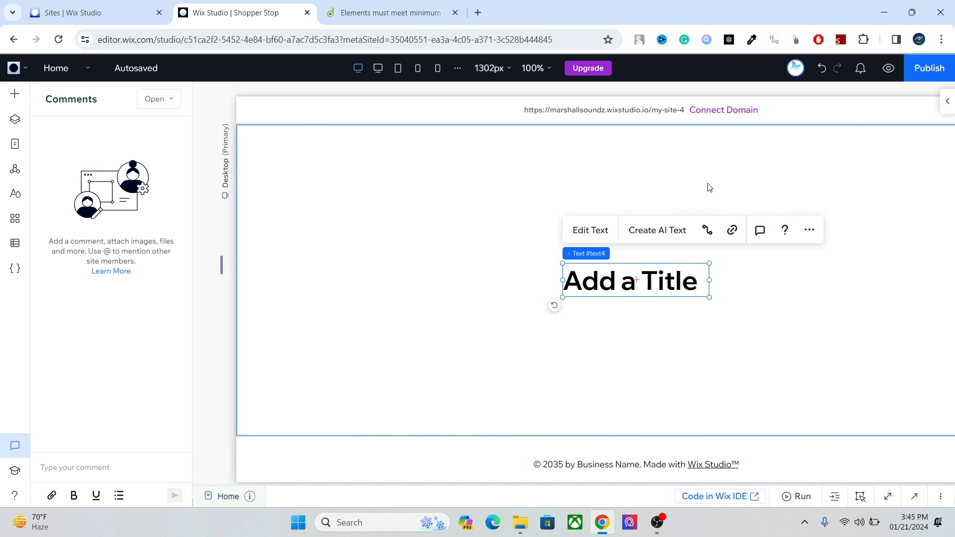